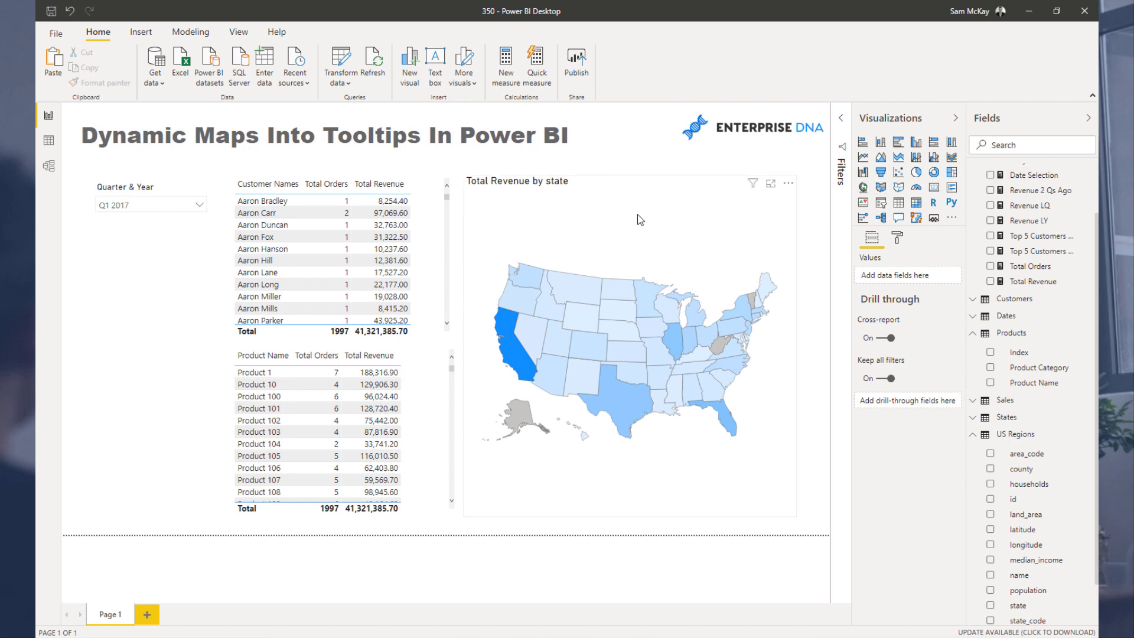
{"action": "mouse_move", "coordinate": [662, 245]}
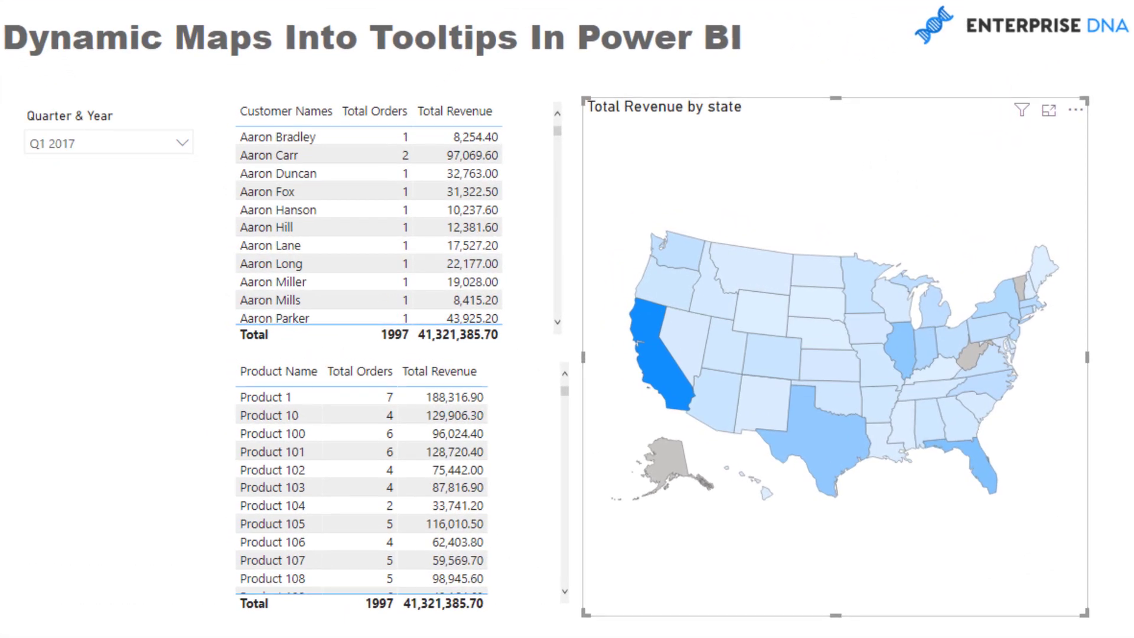
{"action": "mouse_move", "coordinate": [925, 160]}
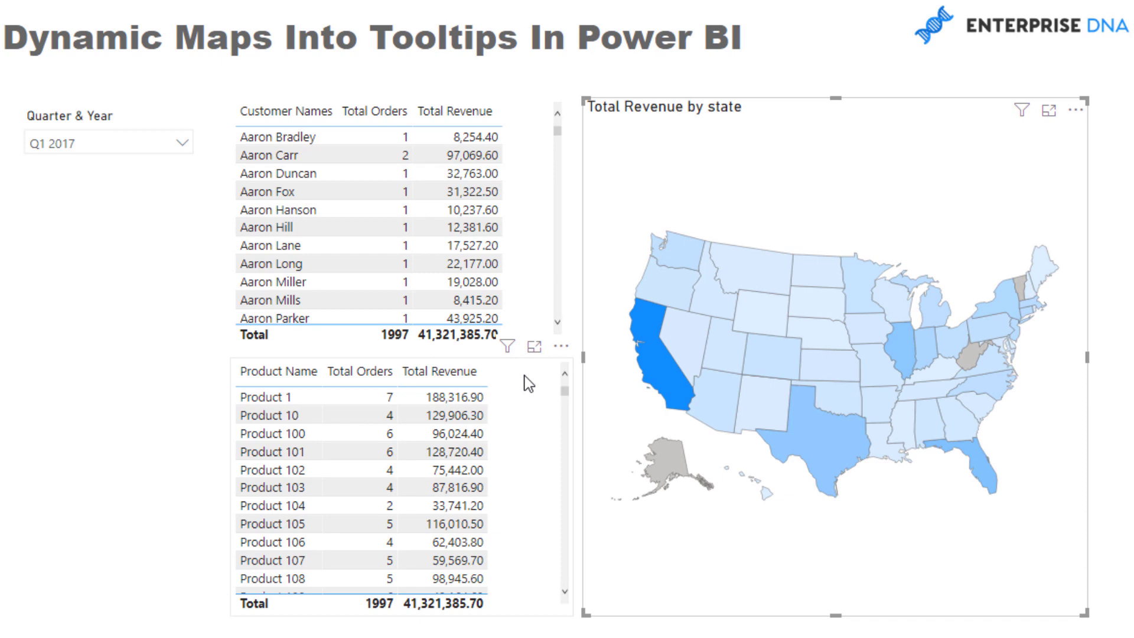
Select the product table and clear the customer cross-filter so it lists Product Name and Total Revenue
{"action": "left_click", "coordinate": [264, 452]}
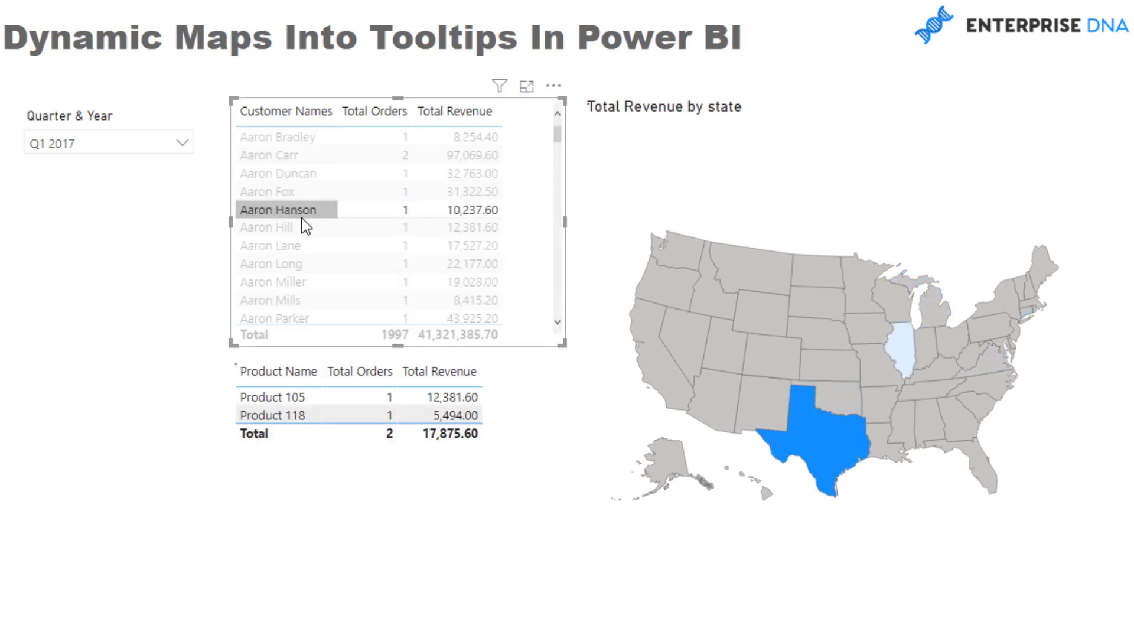
{"action": "left_click", "coordinate": [270, 300]}
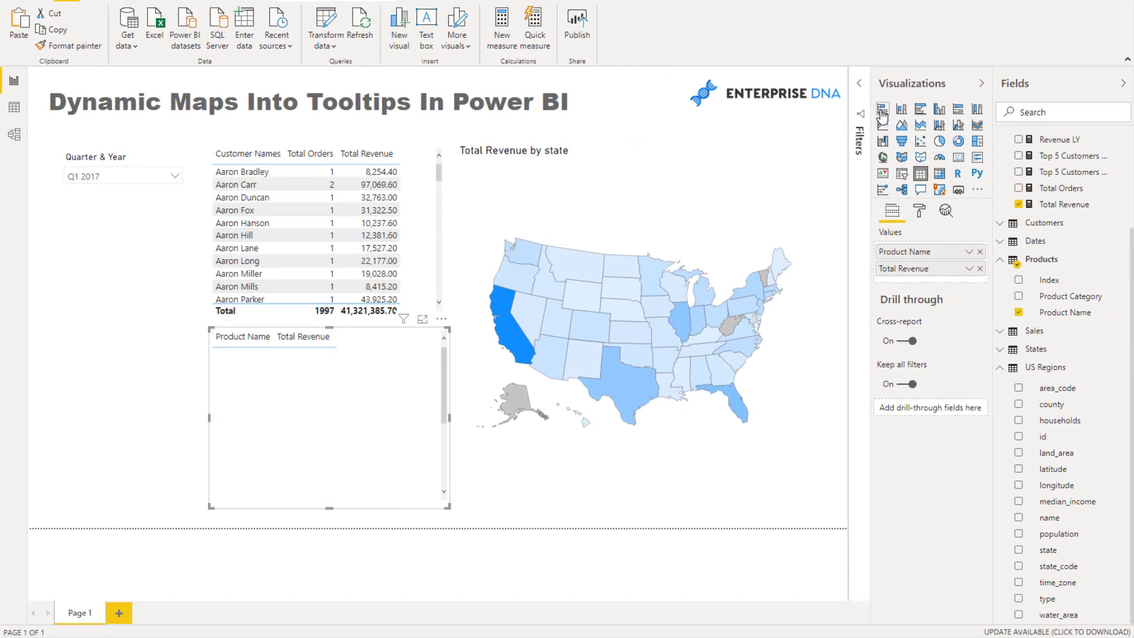
Convert the selected product table into a stacked bar chart of Total Revenue by Product Name
{"action": "left_click", "coordinate": [883, 108]}
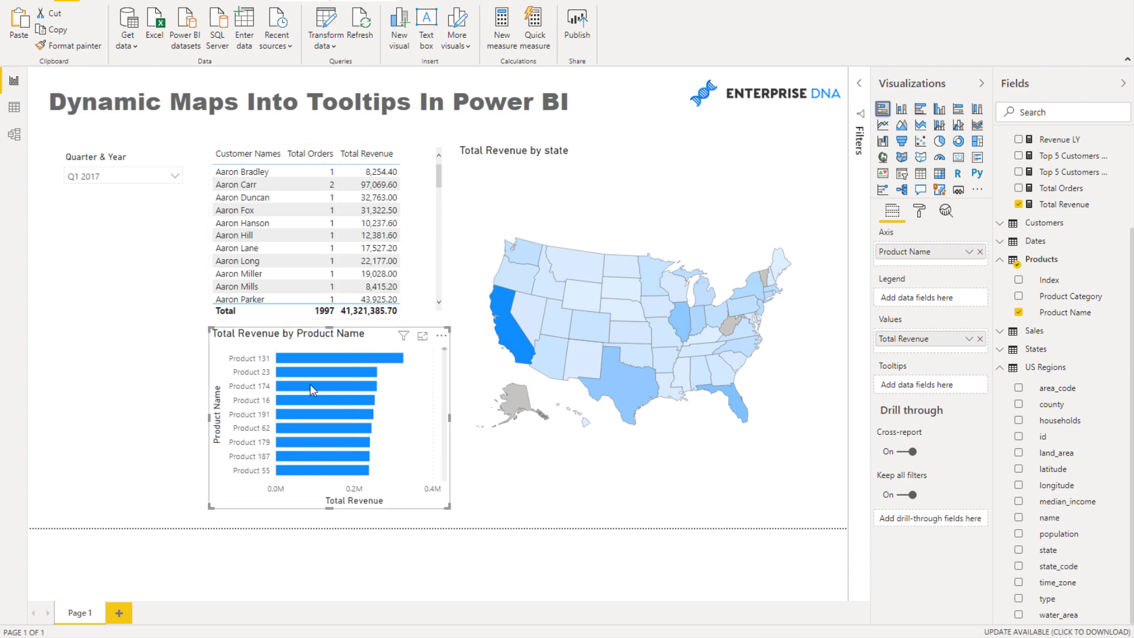
{"action": "left_click", "coordinate": [329, 386]}
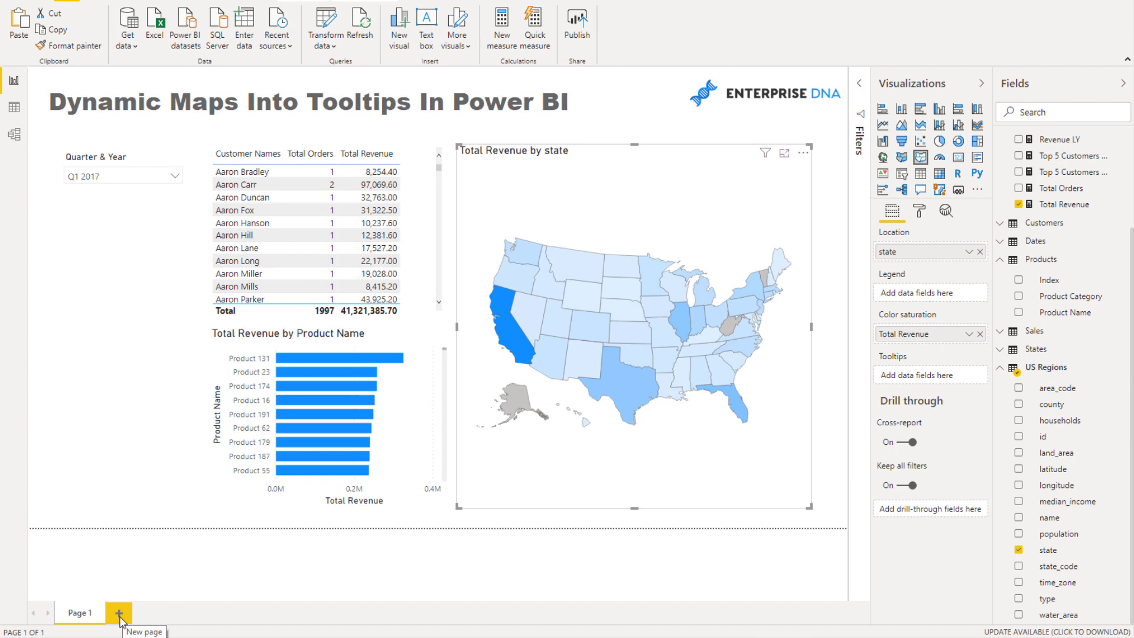
{"action": "mouse_move", "coordinate": [1001, 265]}
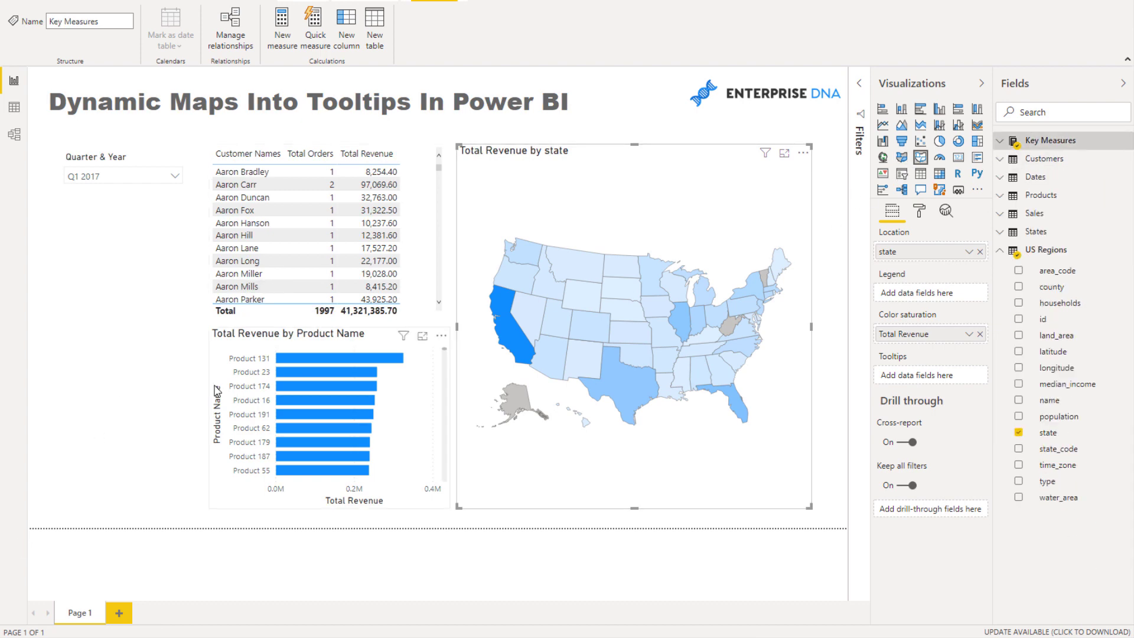
{"action": "mouse_move", "coordinate": [117, 613]}
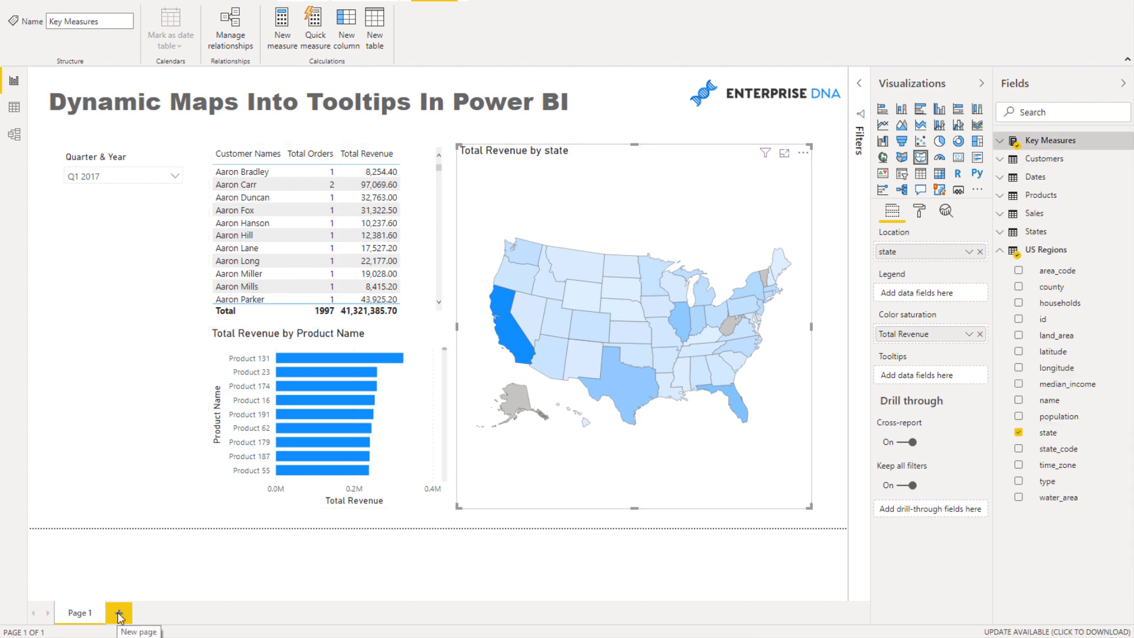
Add a blank report page and name it Map Details under Page information
{"action": "left_click", "coordinate": [117, 613]}
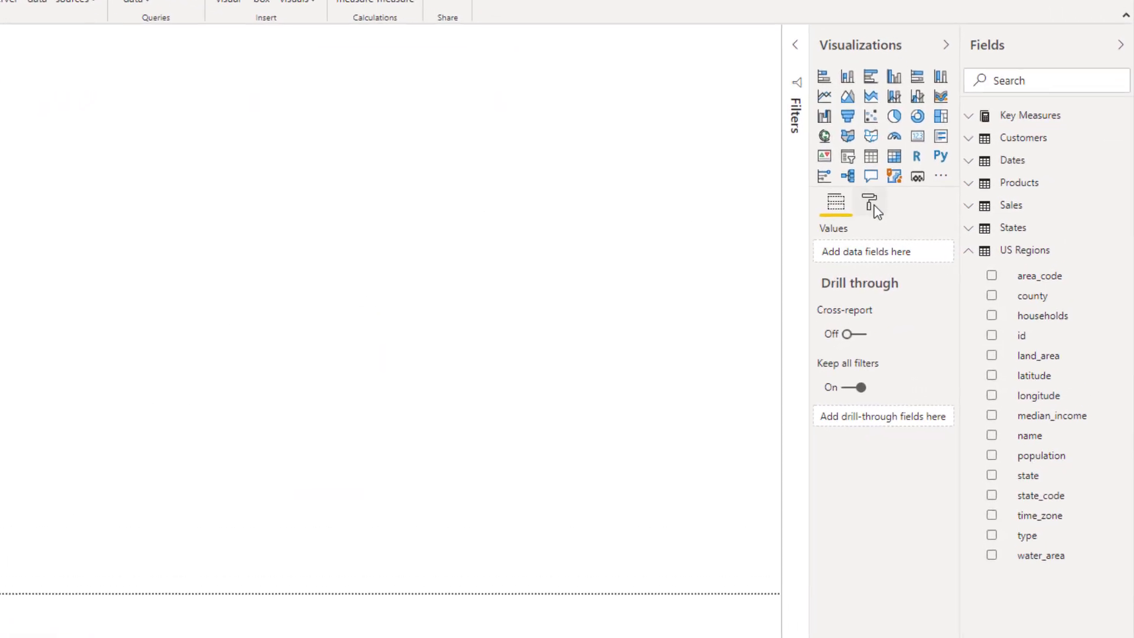
{"action": "left_click", "coordinate": [873, 203]}
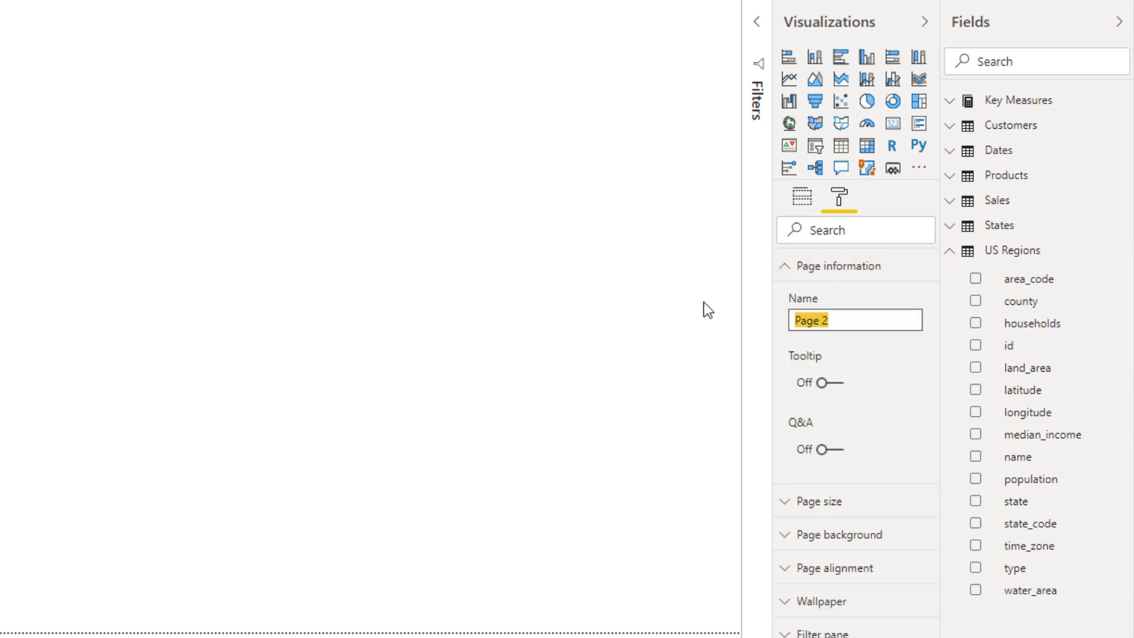
{"action": "type", "text": "Map D"}
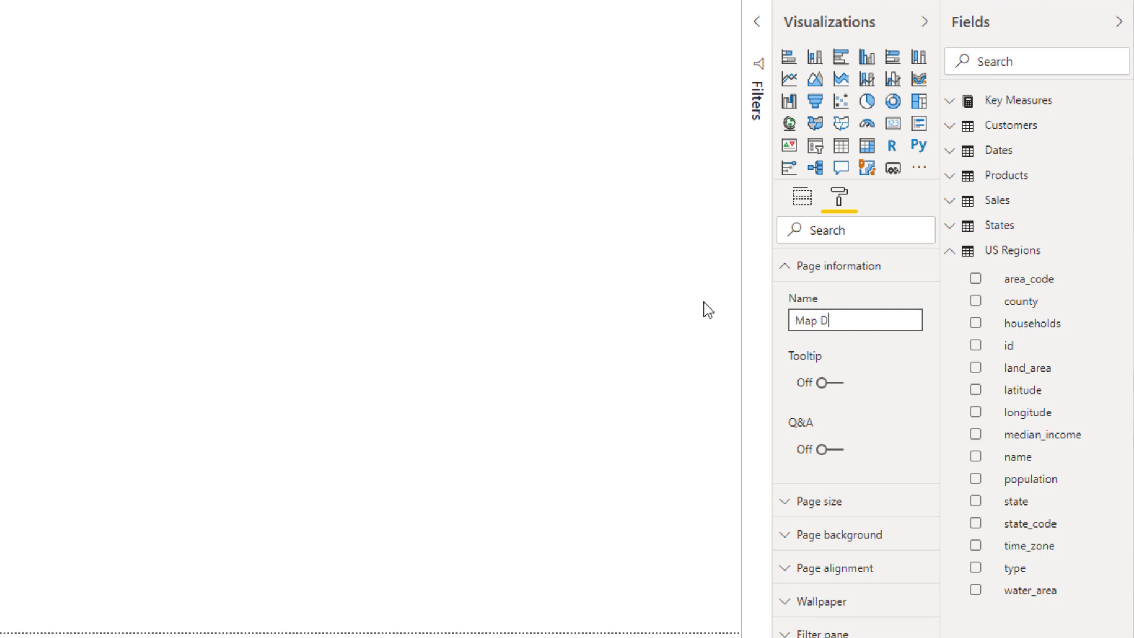
{"action": "type", "text": "etails"}
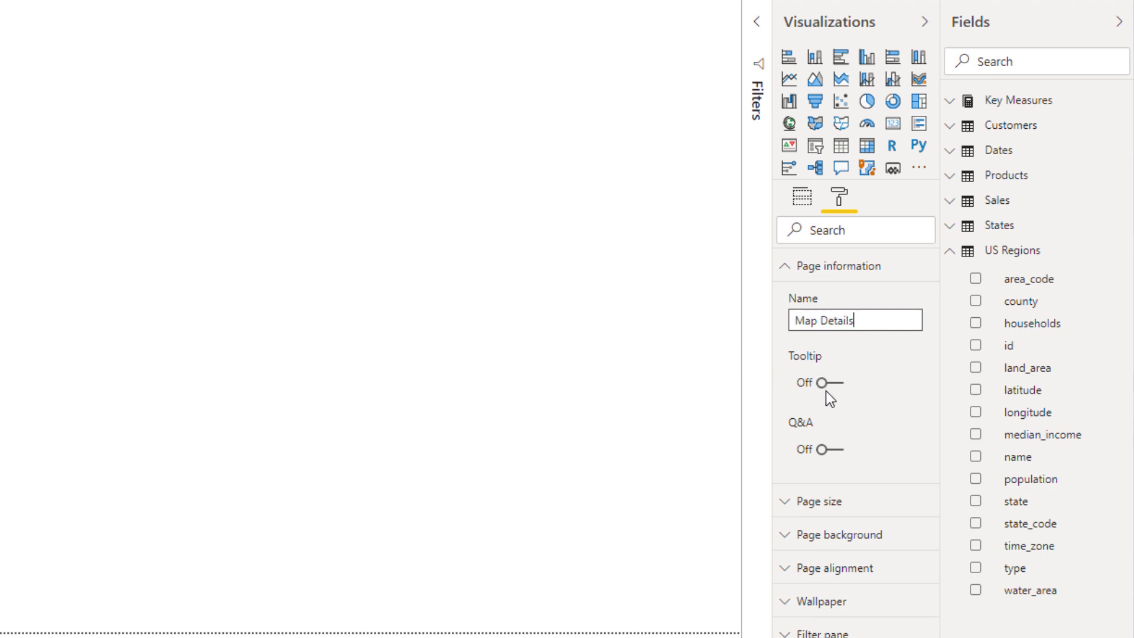
{"action": "left_click", "coordinate": [823, 382]}
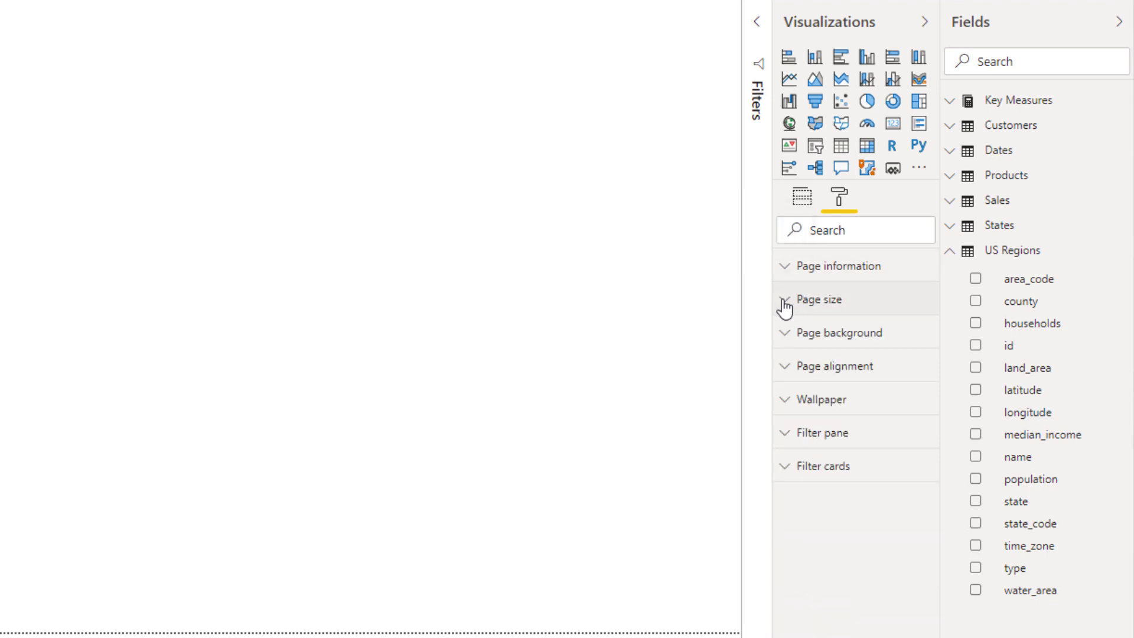
Set the page size Type to Tooltip (320 by 240)
{"action": "left_click", "coordinate": [807, 299]}
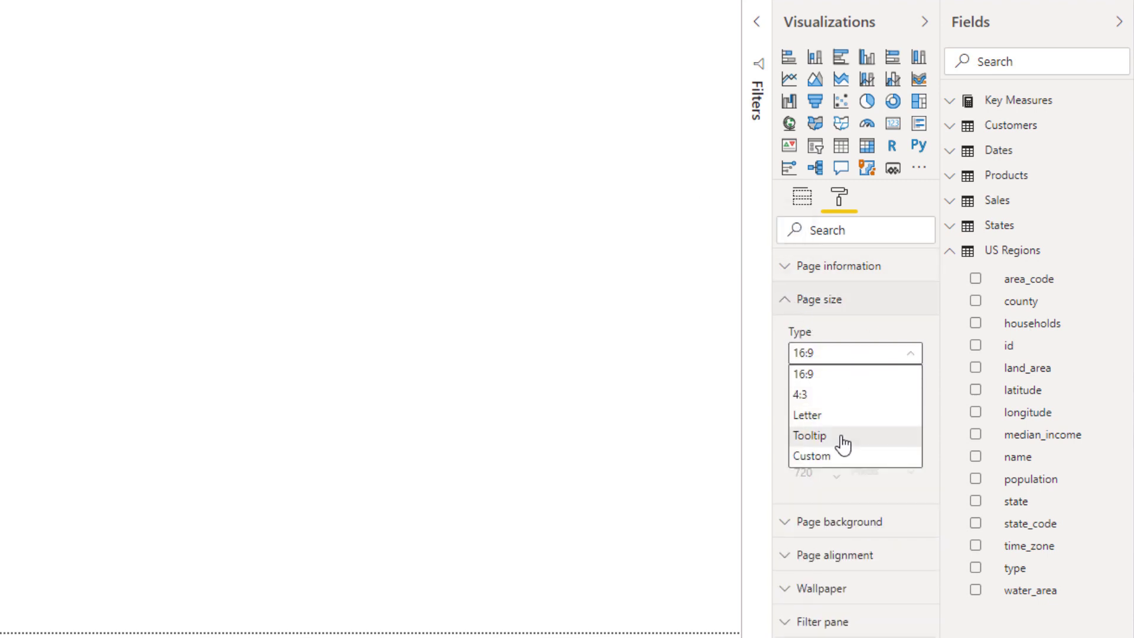
{"action": "mouse_move", "coordinate": [834, 437]}
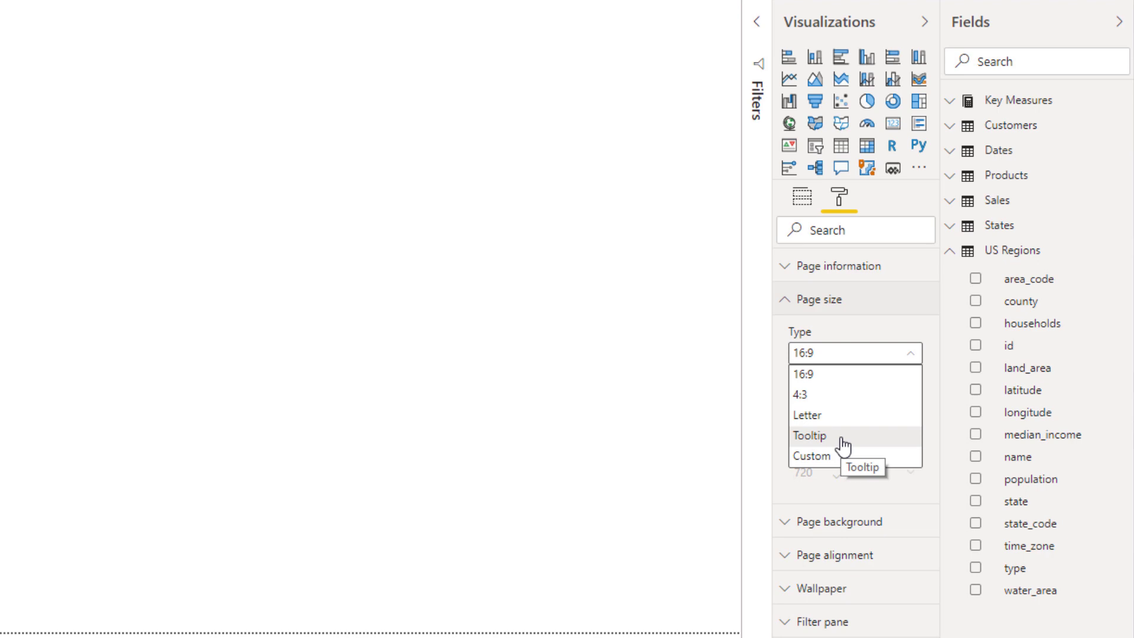
{"action": "left_click", "coordinate": [808, 435]}
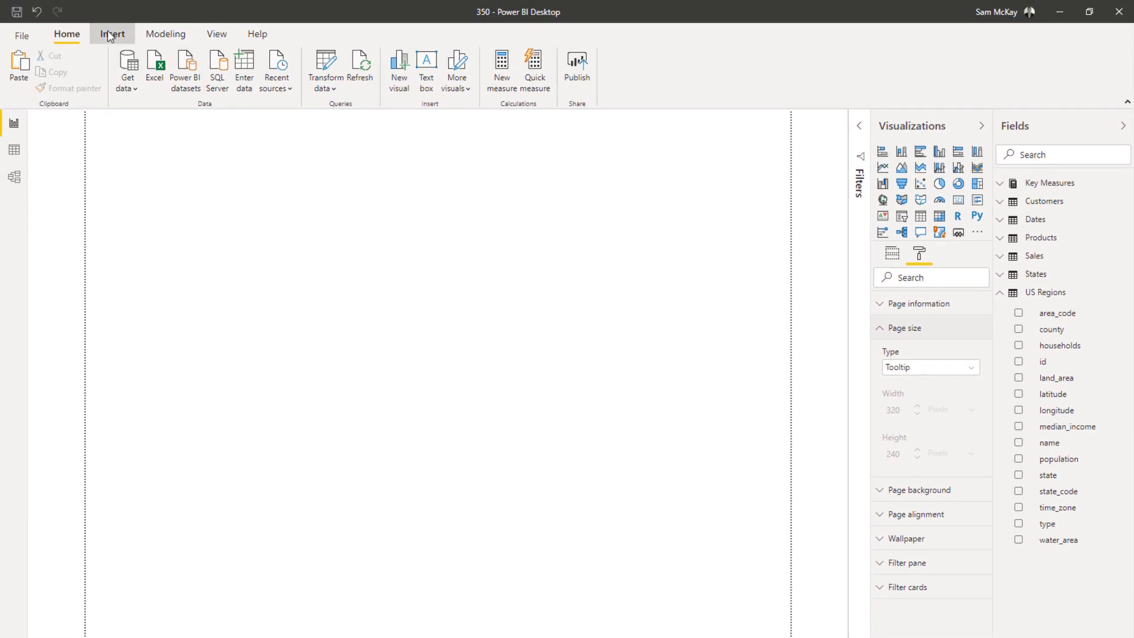
Show Map Details at Actual size page view, then return to Page 1
{"action": "left_click", "coordinate": [216, 34]}
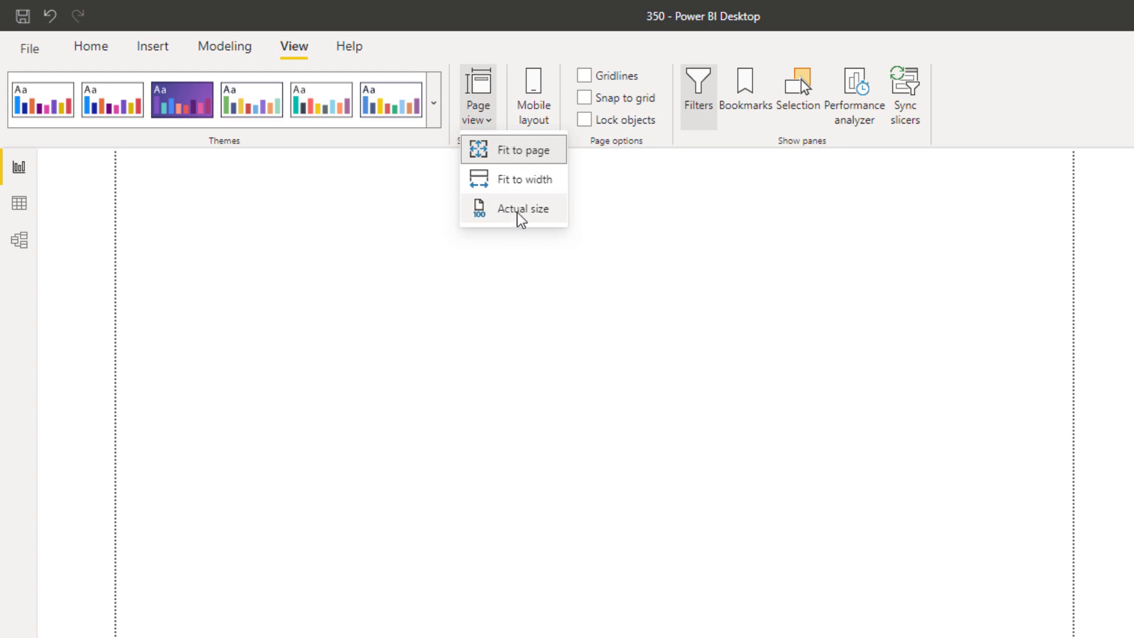
{"action": "left_click", "coordinate": [522, 209]}
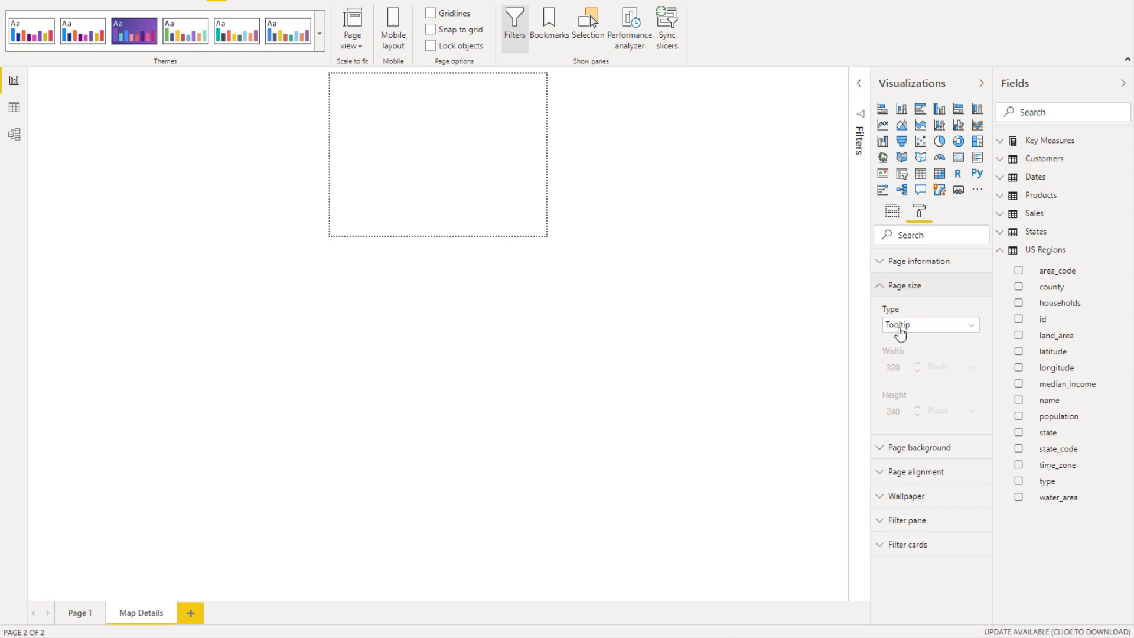
{"action": "mouse_move", "coordinate": [1002, 256]}
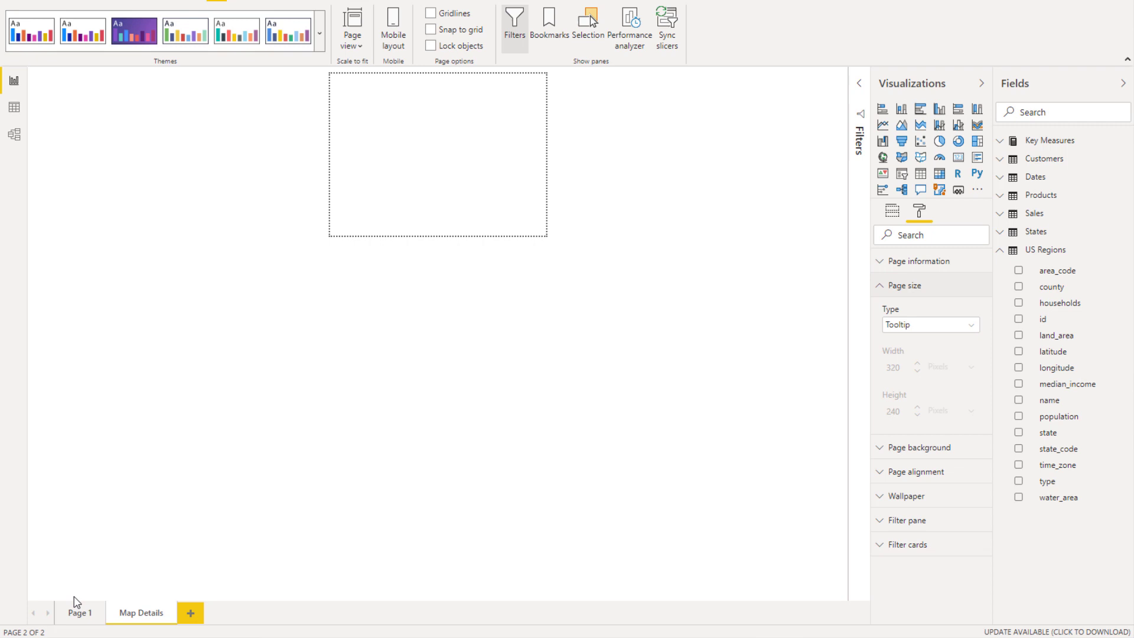
{"action": "left_click", "coordinate": [81, 613]}
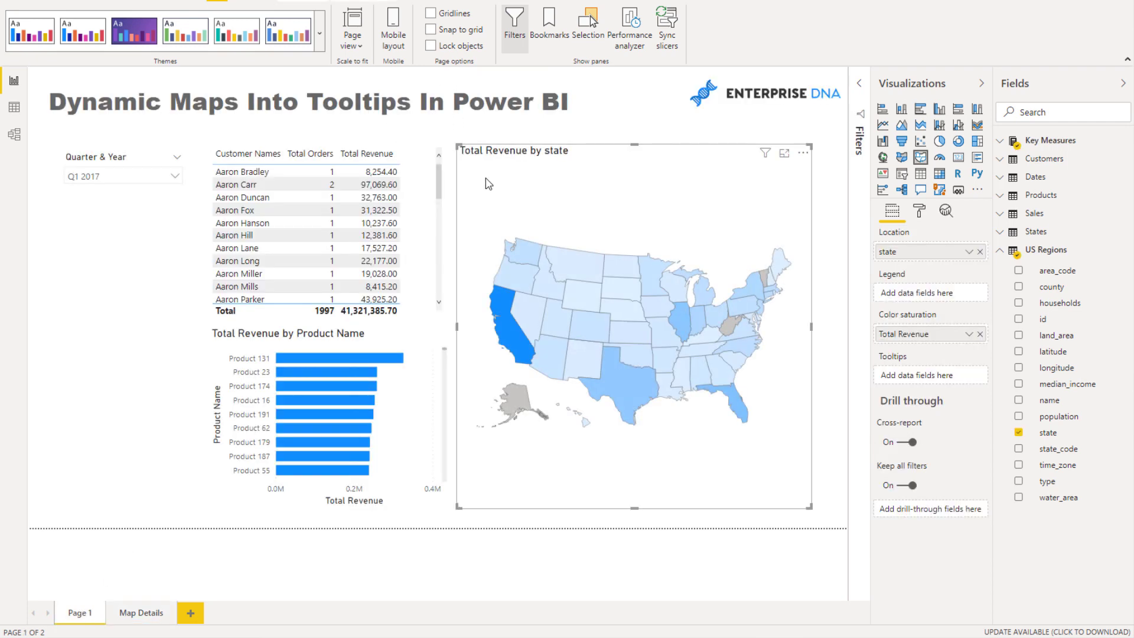
Take the Total Revenue by state map over to the Map Details tooltip page
{"action": "left_click", "coordinate": [140, 612]}
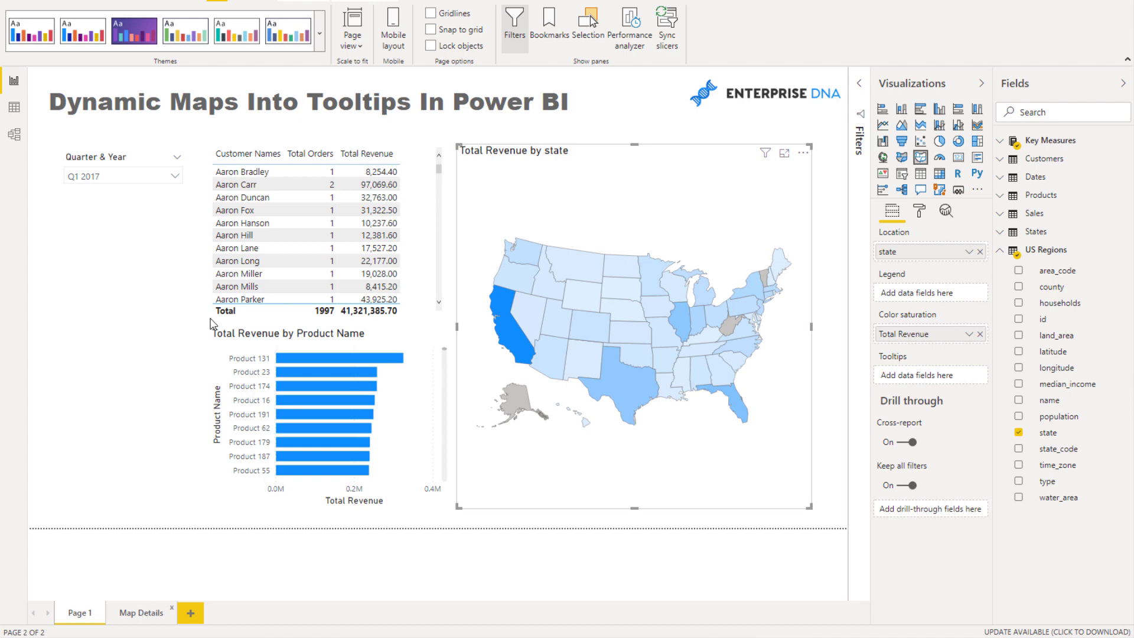
{"action": "left_click", "coordinate": [140, 612]}
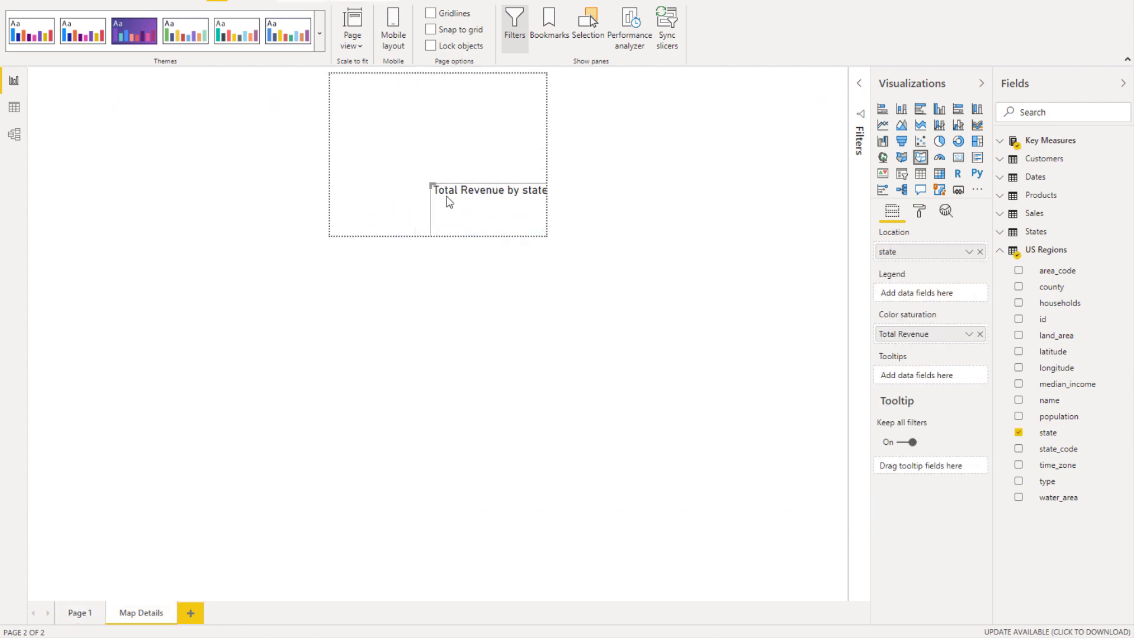
{"action": "mouse_move", "coordinate": [432, 182]}
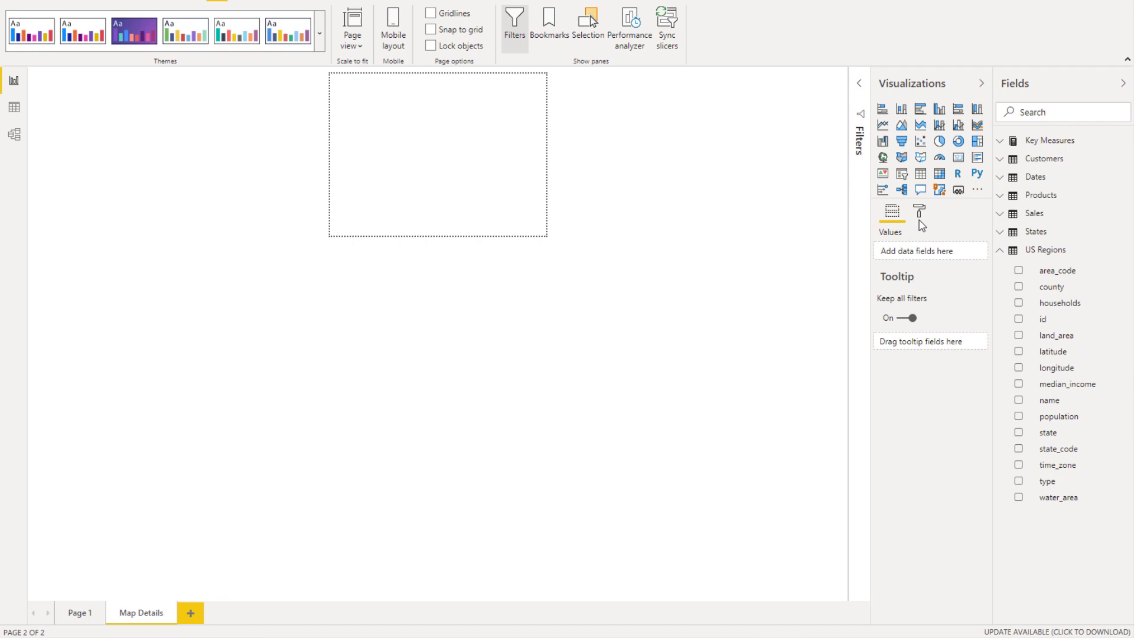
{"action": "mouse_move", "coordinate": [964, 158]}
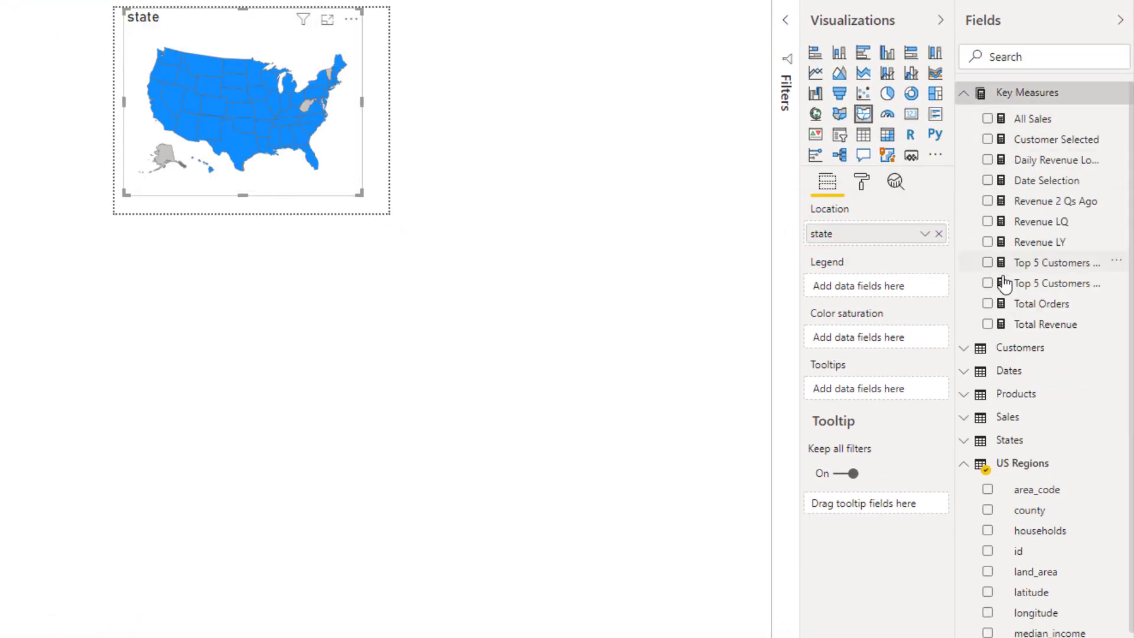
{"action": "mouse_move", "coordinate": [874, 337]}
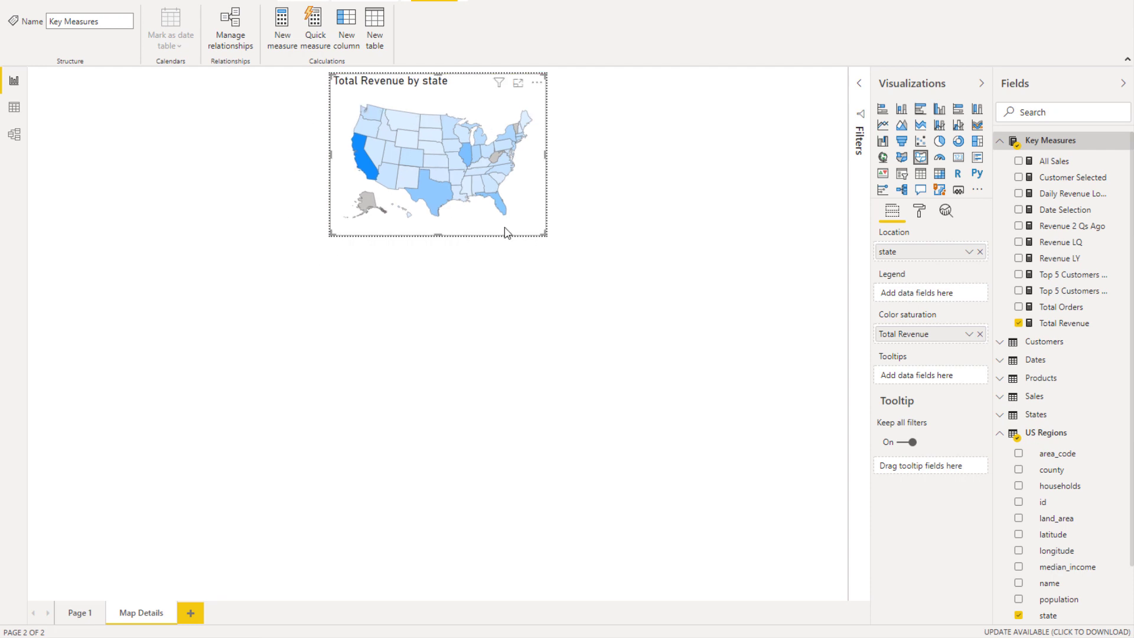
{"action": "mouse_move", "coordinate": [566, 305]}
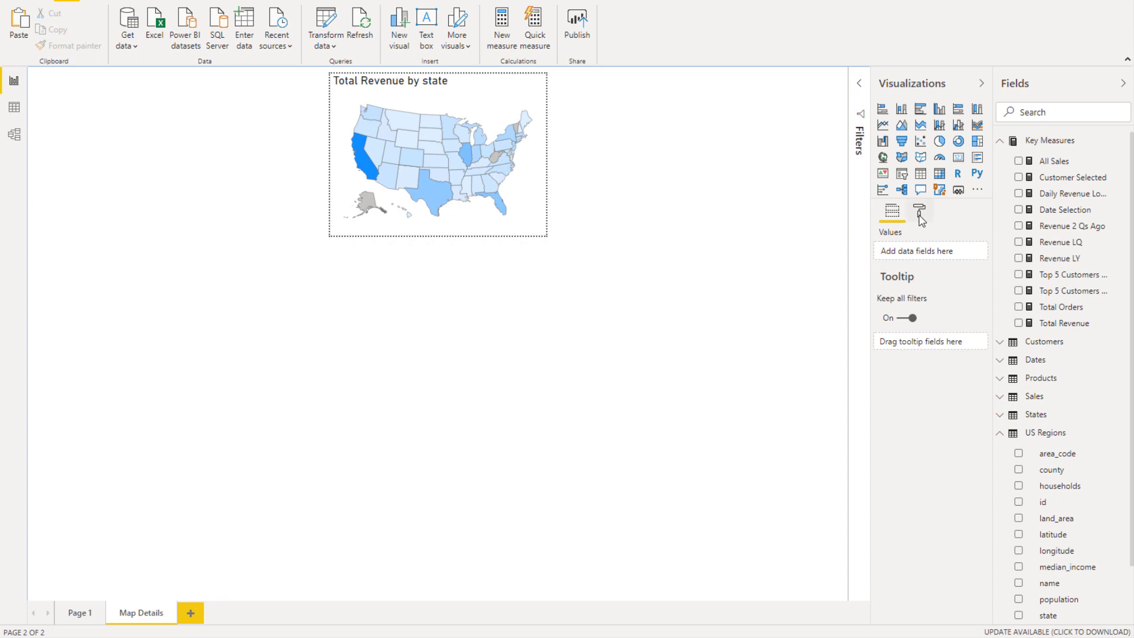
Hide the Map Details page from its tab menu and switch back to Page 1
{"action": "left_click", "coordinate": [919, 210]}
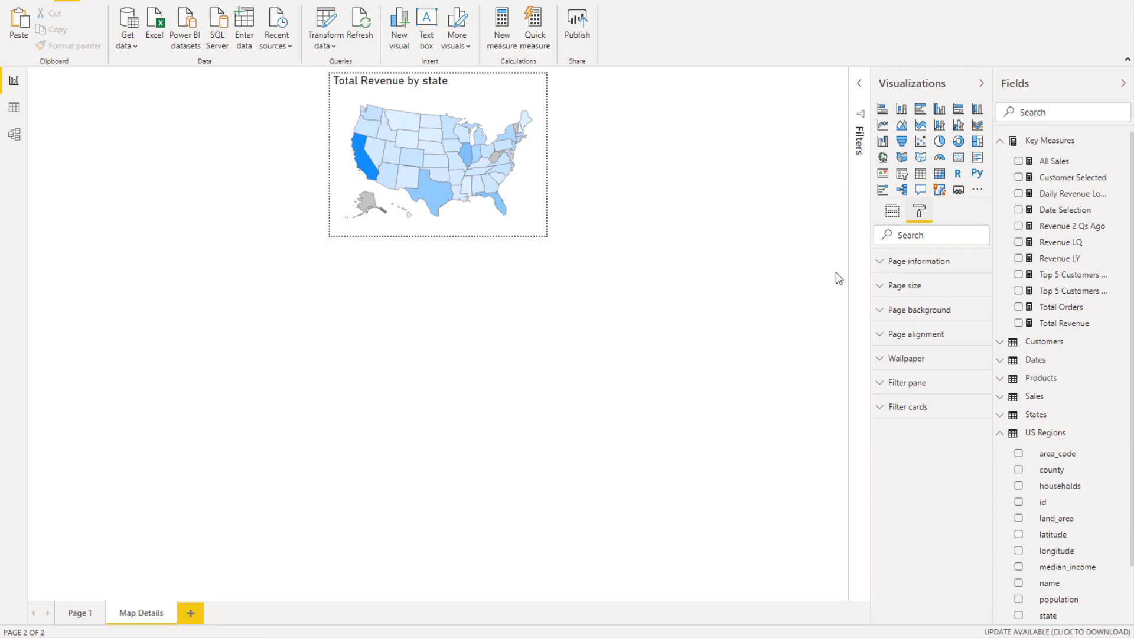
{"action": "mouse_move", "coordinate": [371, 338]}
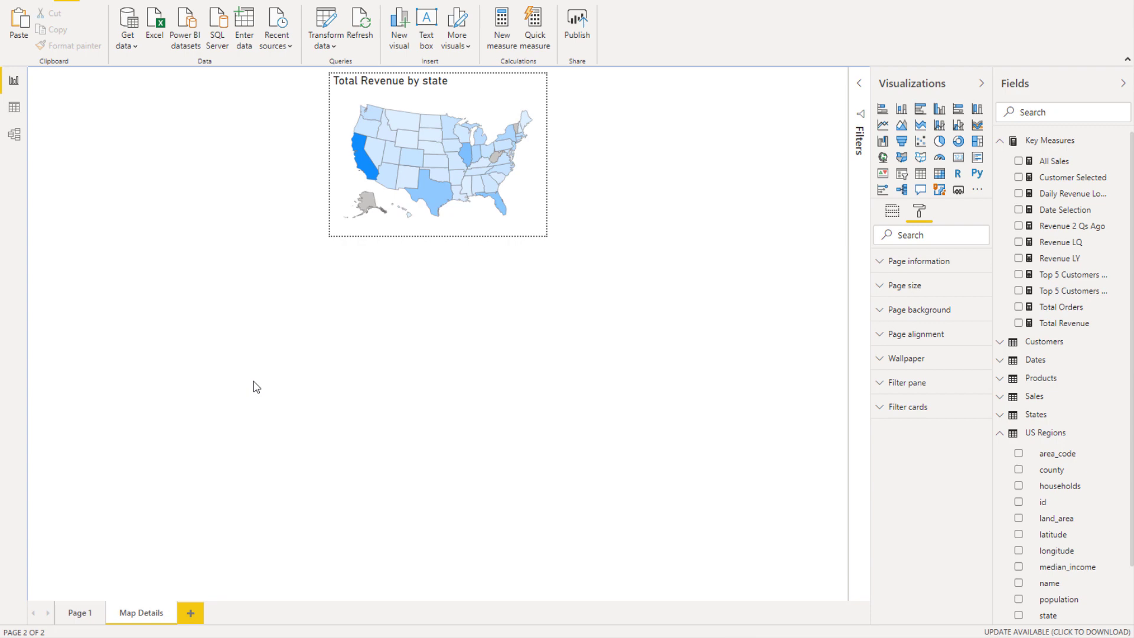
{"action": "right_click", "coordinate": [139, 613]}
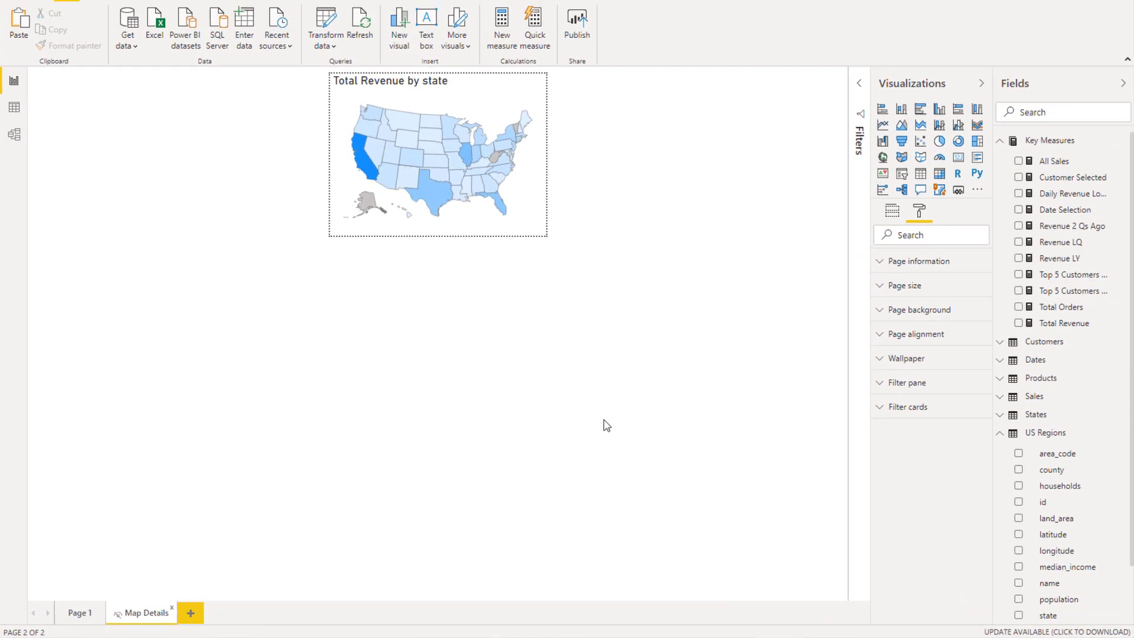
{"action": "left_click", "coordinate": [80, 612]}
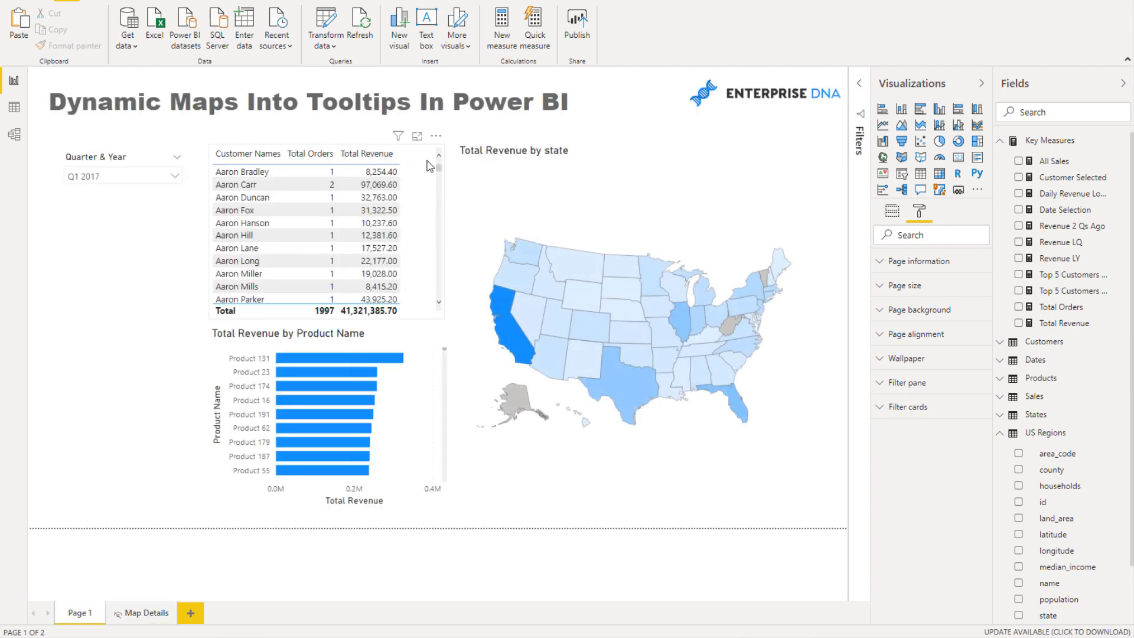
Switch the customer table's tooltip on with Type set to Report page
{"action": "left_click", "coordinate": [320, 235]}
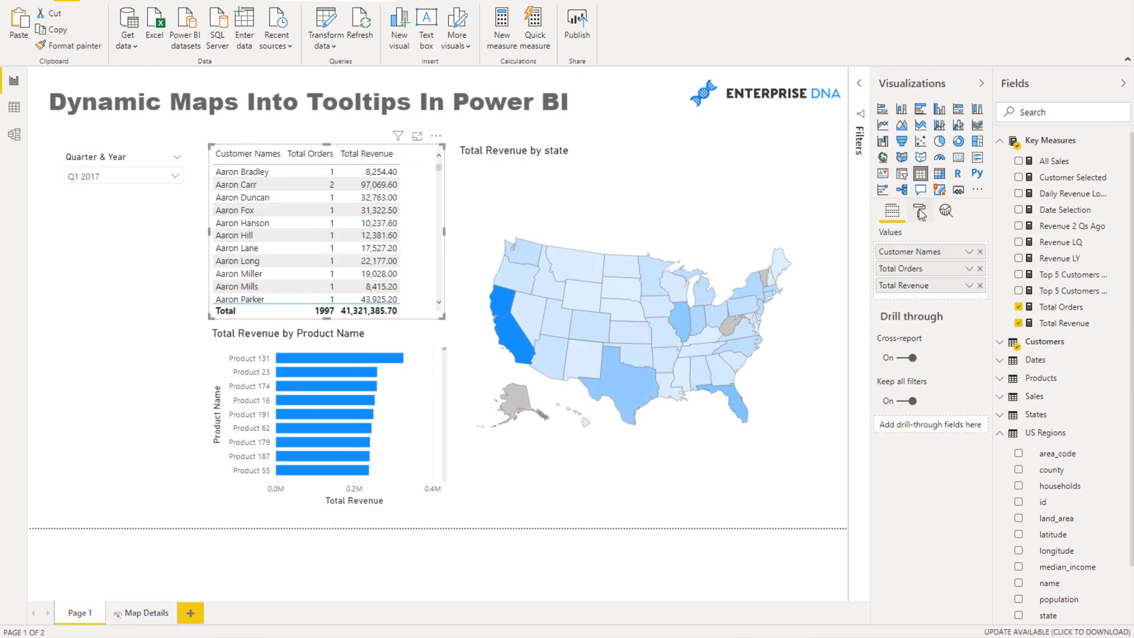
{"action": "left_click", "coordinate": [920, 210]}
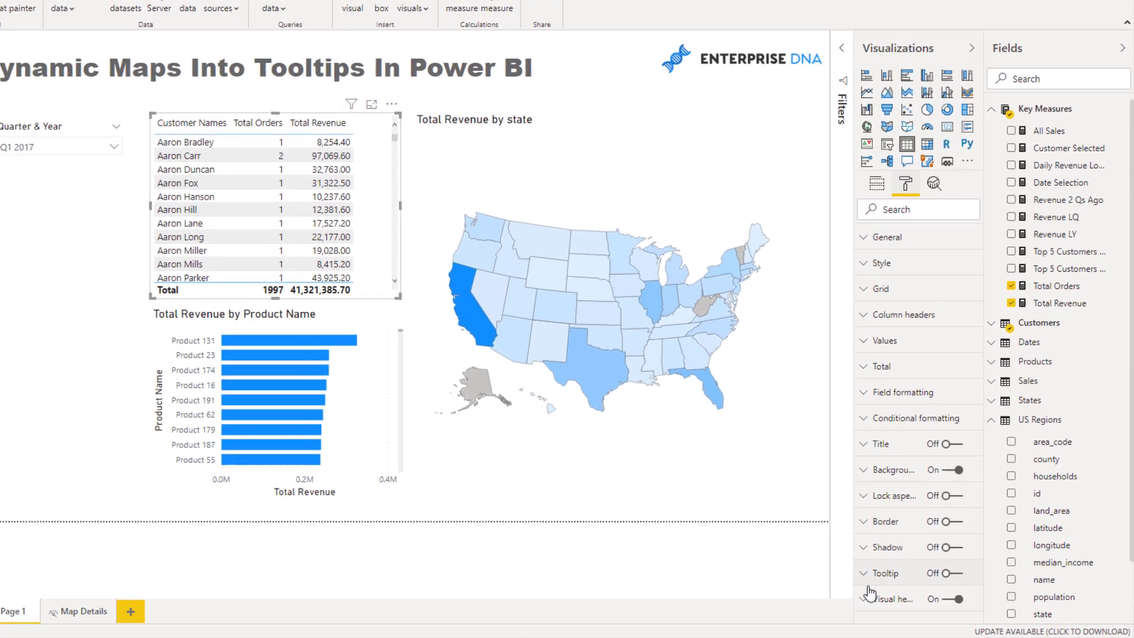
{"action": "left_click", "coordinate": [947, 573]}
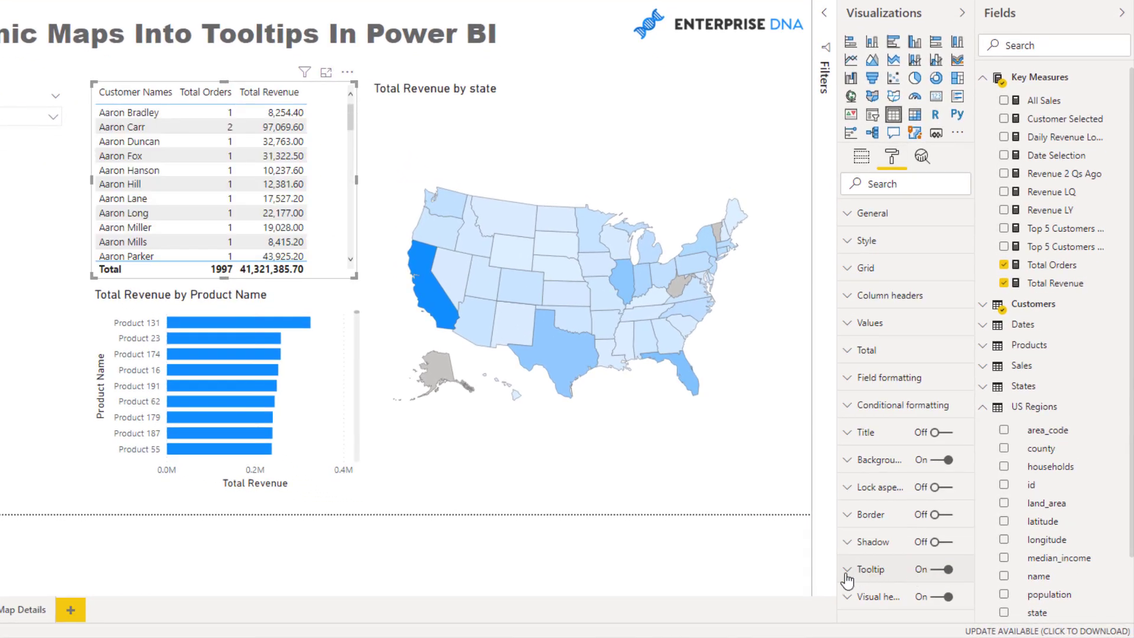
{"action": "left_click", "coordinate": [870, 568]}
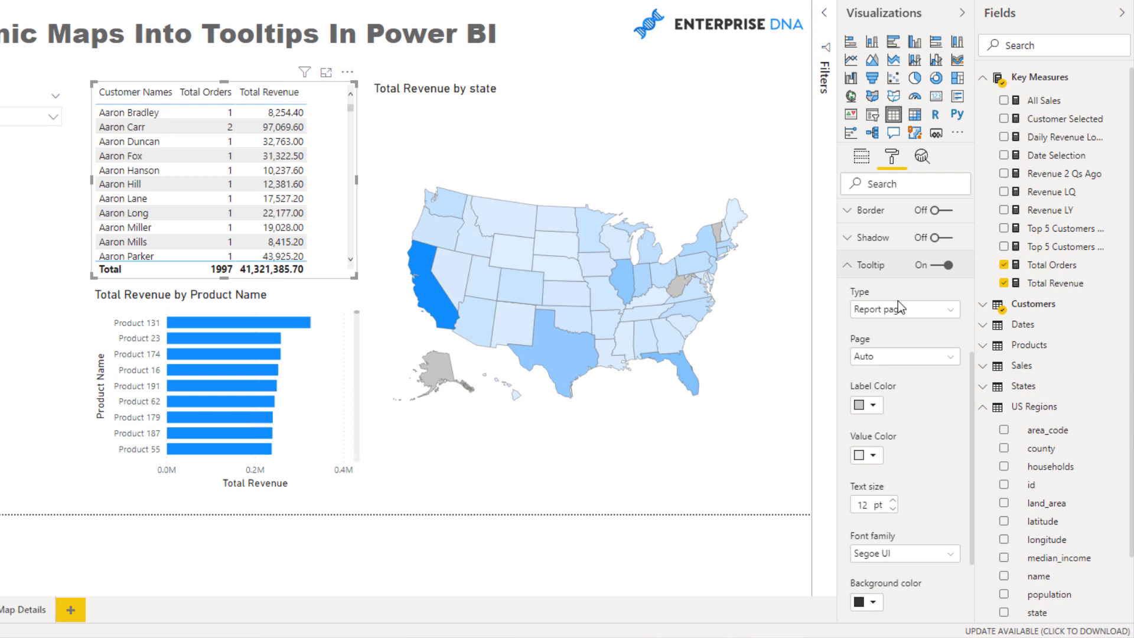
{"action": "mouse_move", "coordinate": [904, 359]}
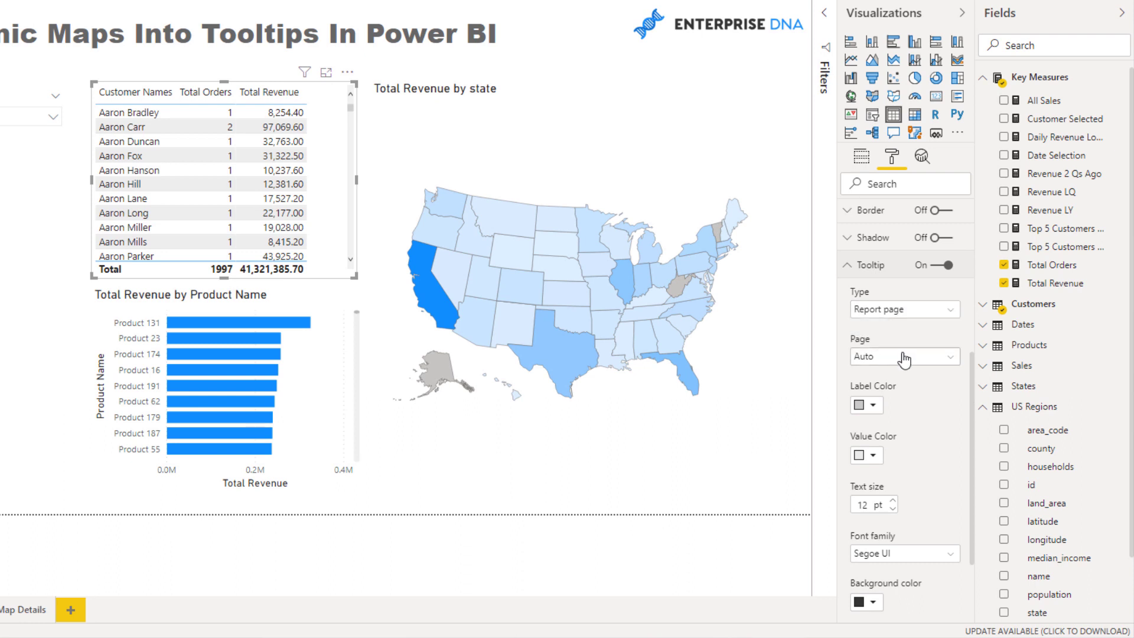
{"action": "left_click", "coordinate": [904, 356]}
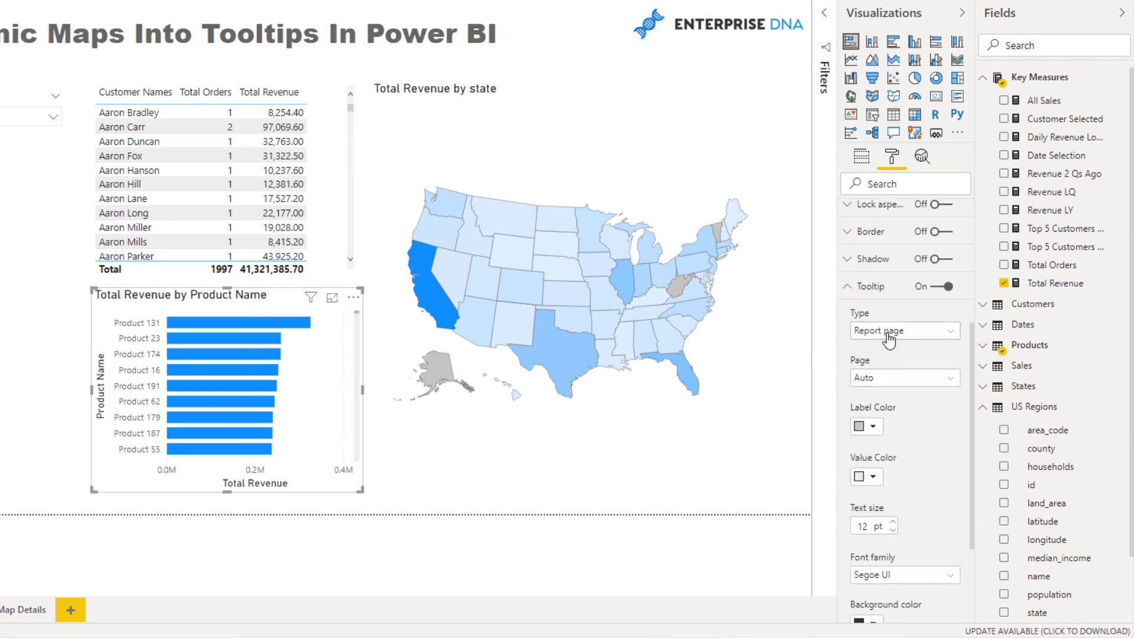
{"action": "left_click", "coordinate": [904, 378]}
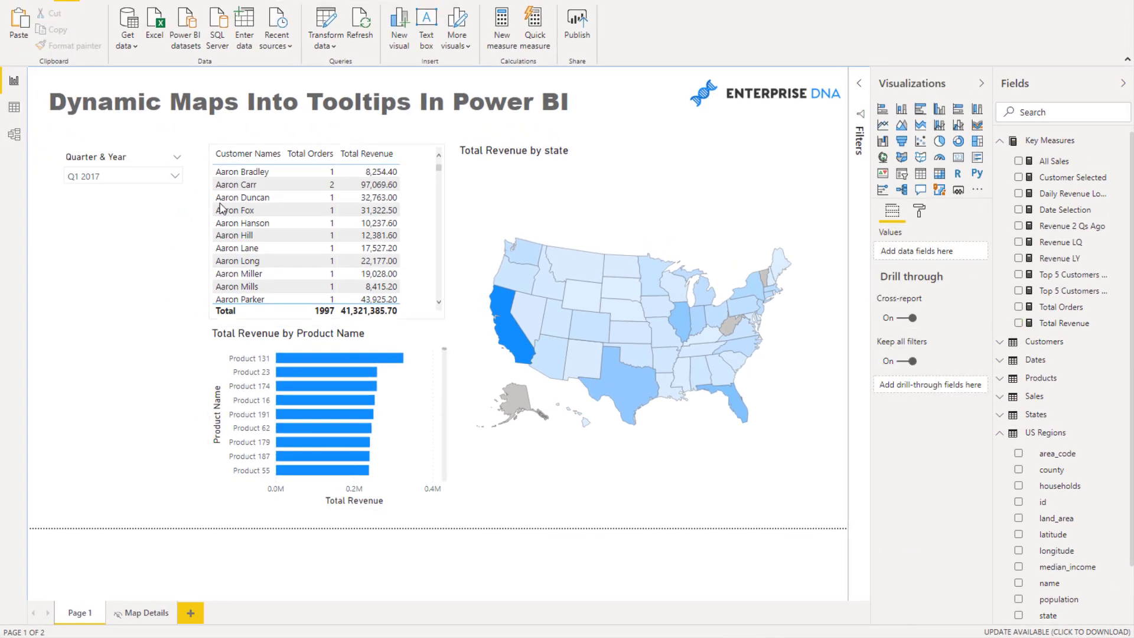
{"action": "mouse_move", "coordinate": [261, 206]}
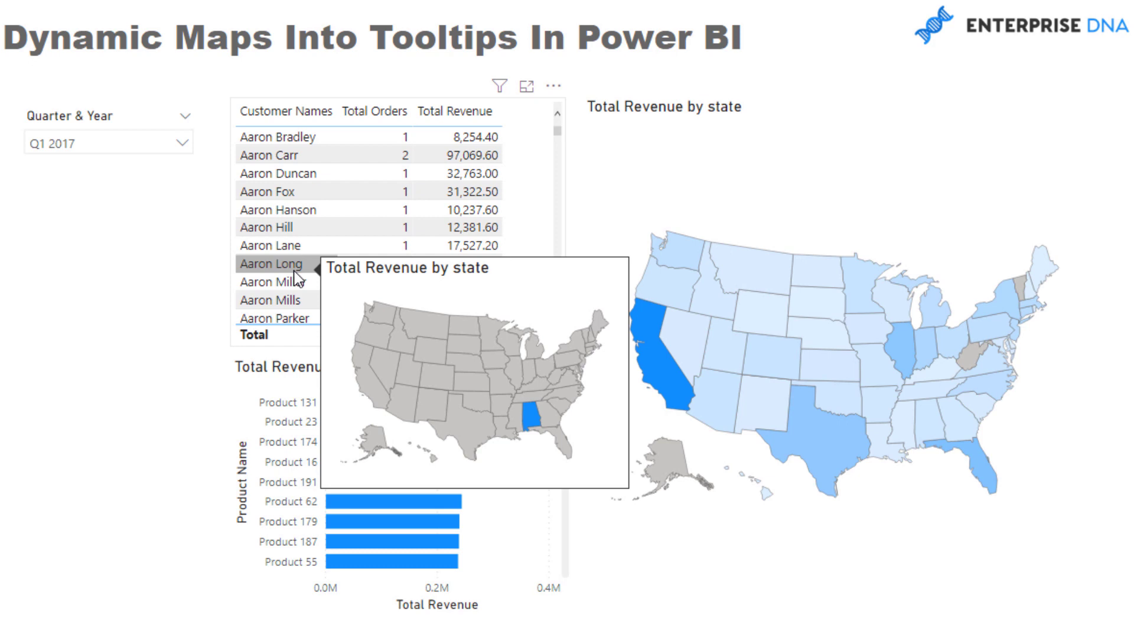
{"action": "mouse_move", "coordinate": [415, 490]}
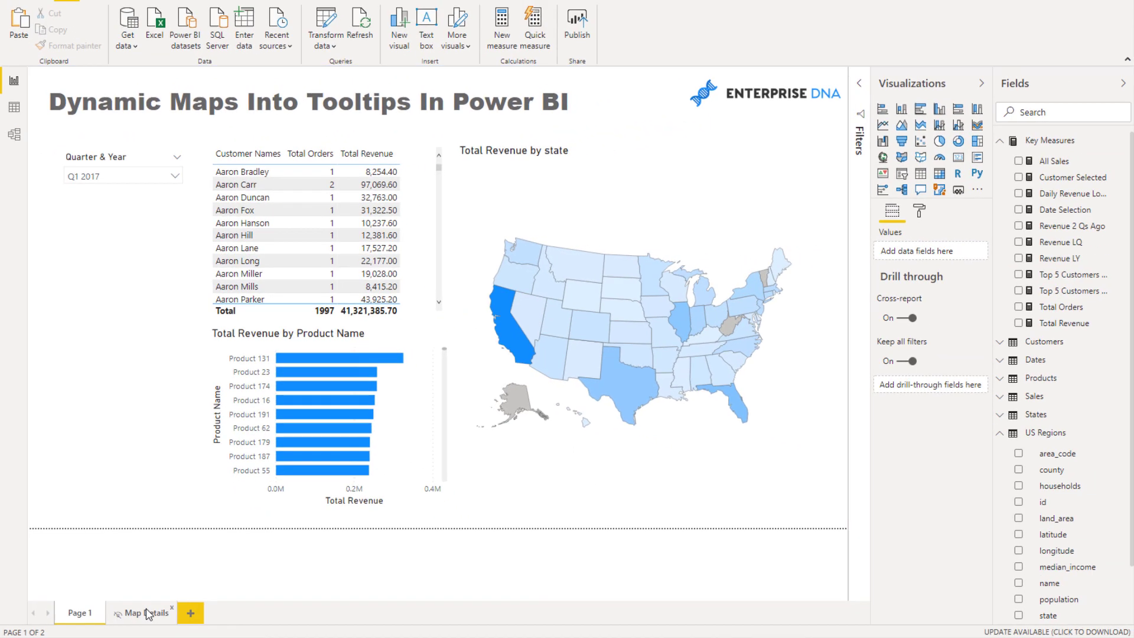
Preview the state map tooltip on a customer row, then go to the Map Details page
{"action": "left_click", "coordinate": [144, 612]}
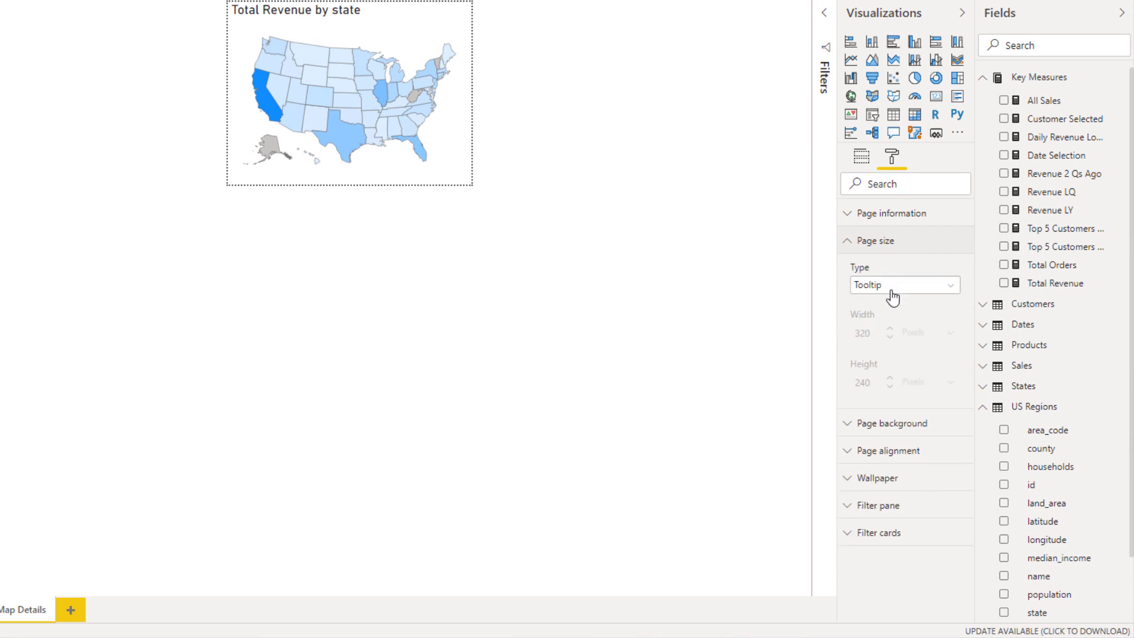
Give Map Details a Custom page size of width 500 and height 350 pixels
{"action": "left_click", "coordinate": [905, 285]}
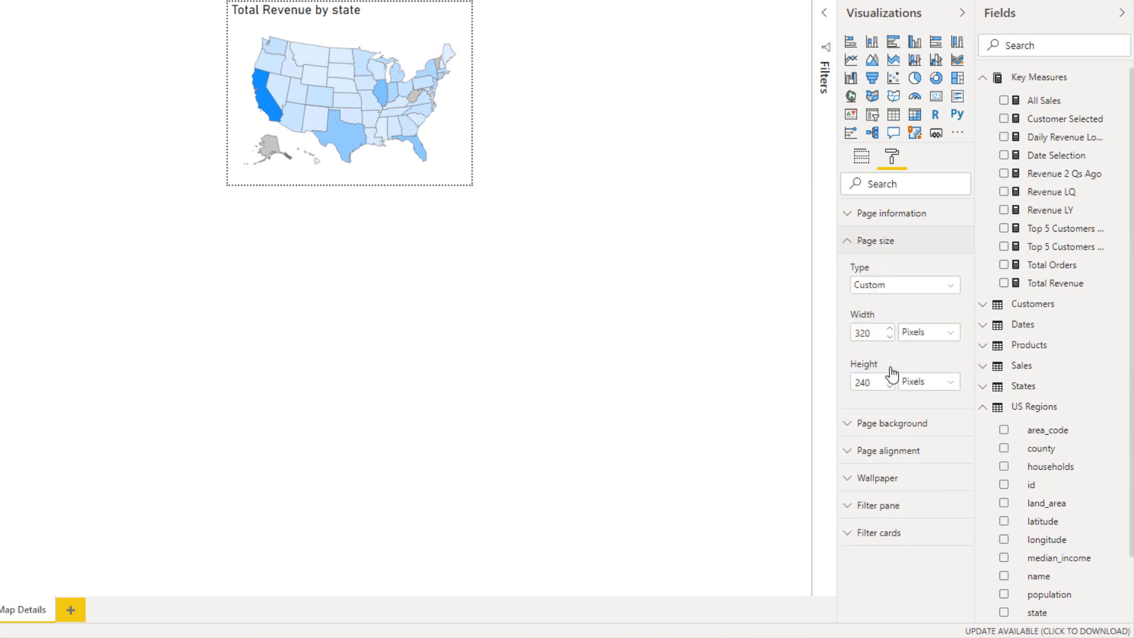
{"action": "mouse_move", "coordinate": [879, 335]}
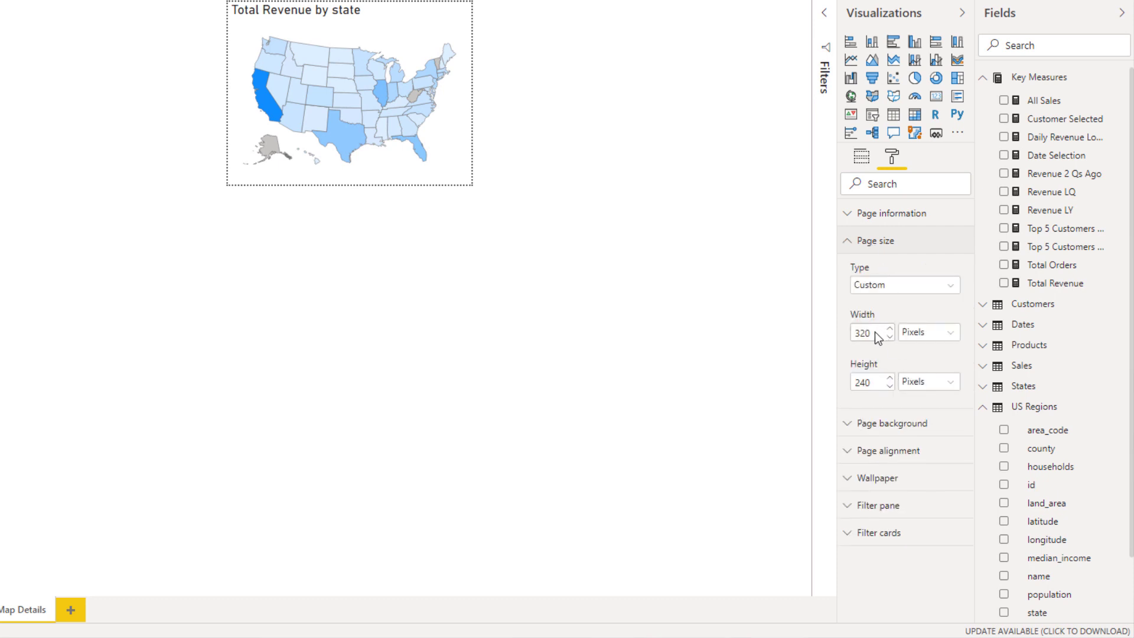
{"action": "left_click", "coordinate": [890, 327]}
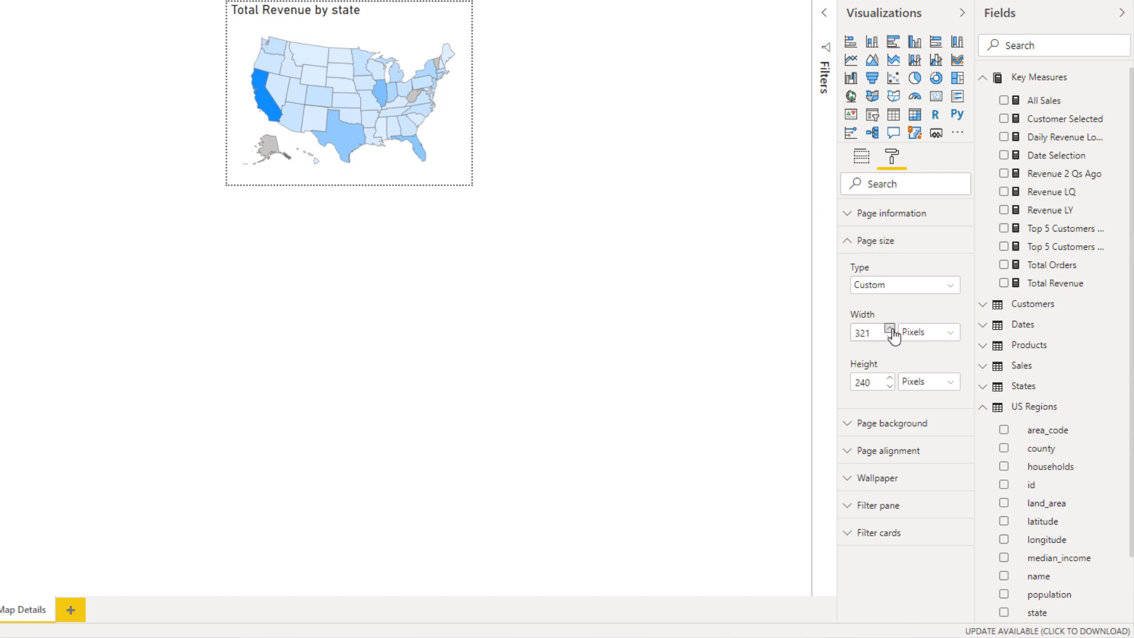
{"action": "left_click", "coordinate": [888, 328]}
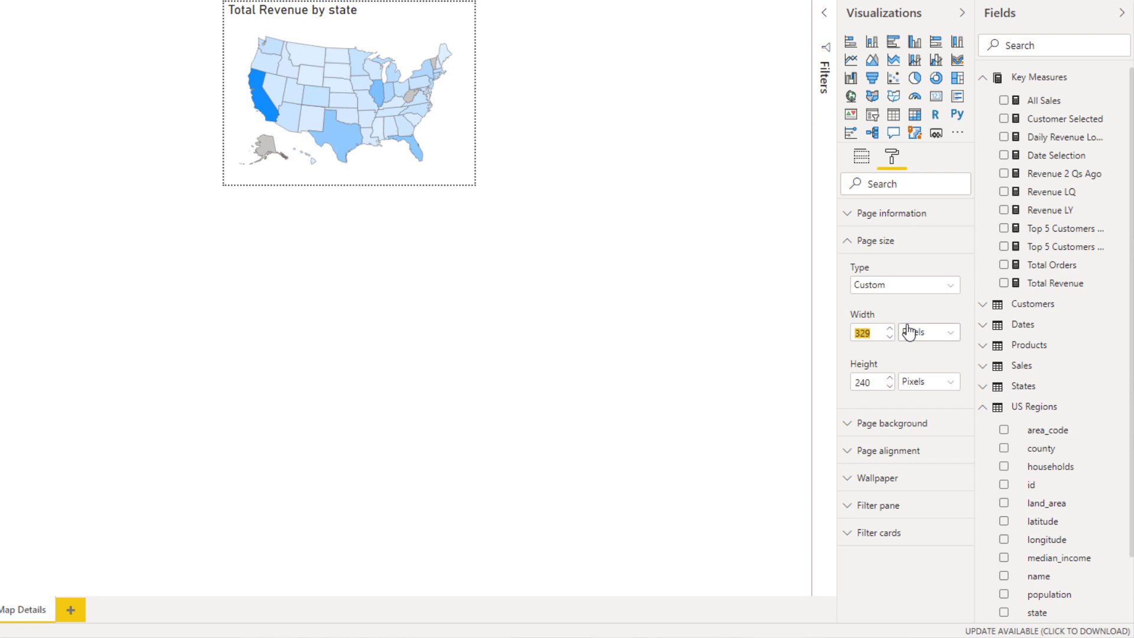
{"action": "type", "text": "500"}
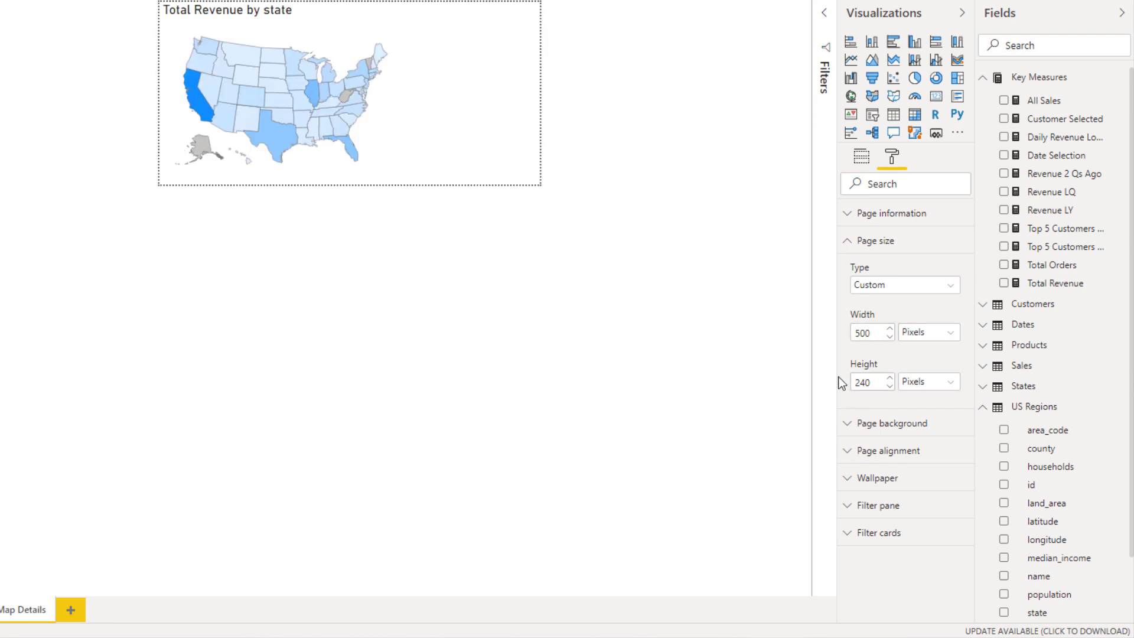
{"action": "double_click", "coordinate": [864, 382]}
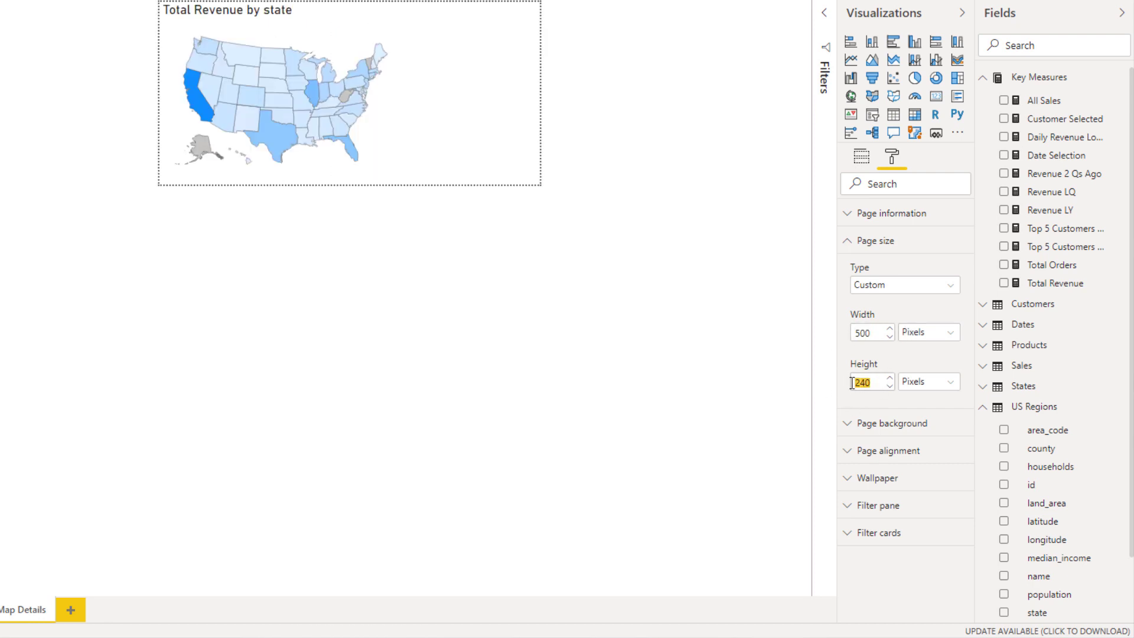
{"action": "type", "text": "350"}
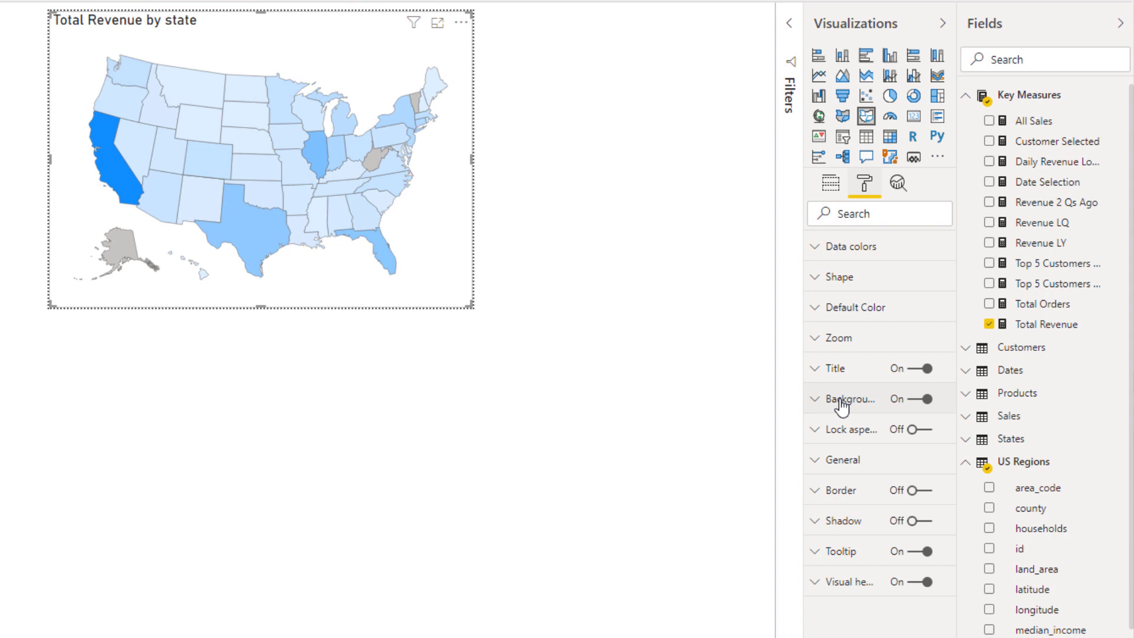
{"action": "left_click", "coordinate": [829, 448]}
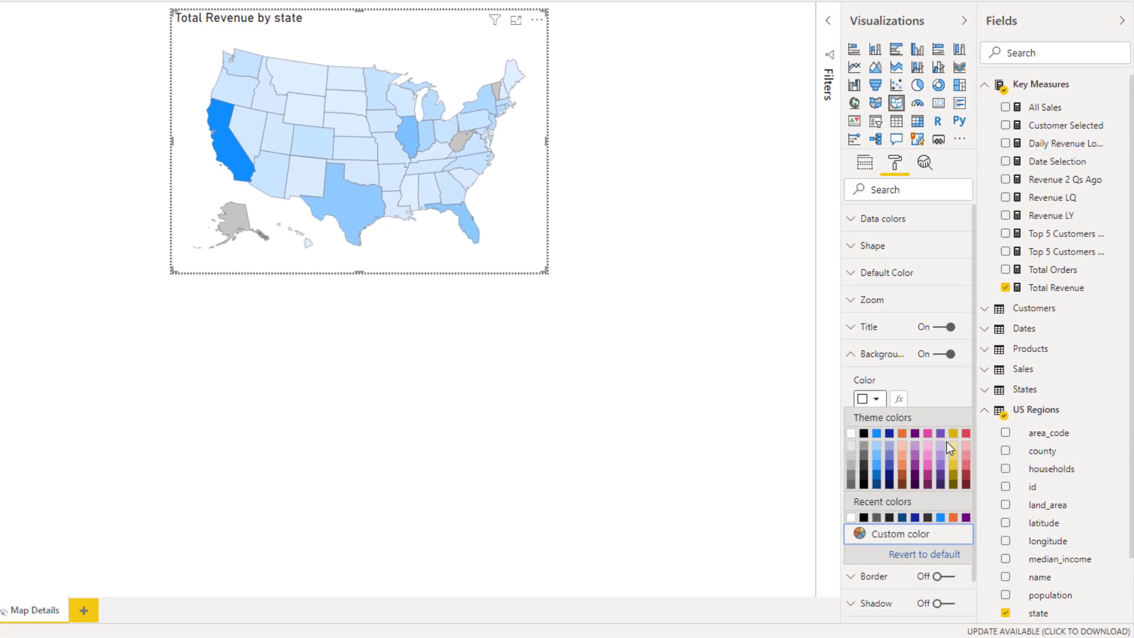
Colour the state map's background light grey and its title font white
{"action": "left_click", "coordinate": [863, 446]}
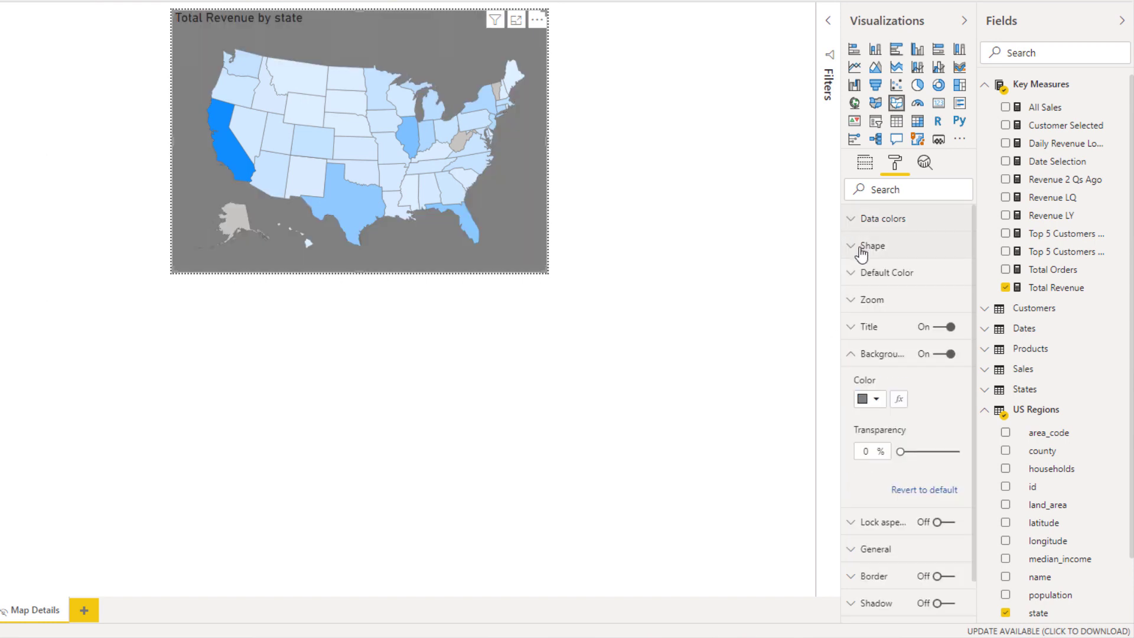
{"action": "left_click", "coordinate": [878, 399]}
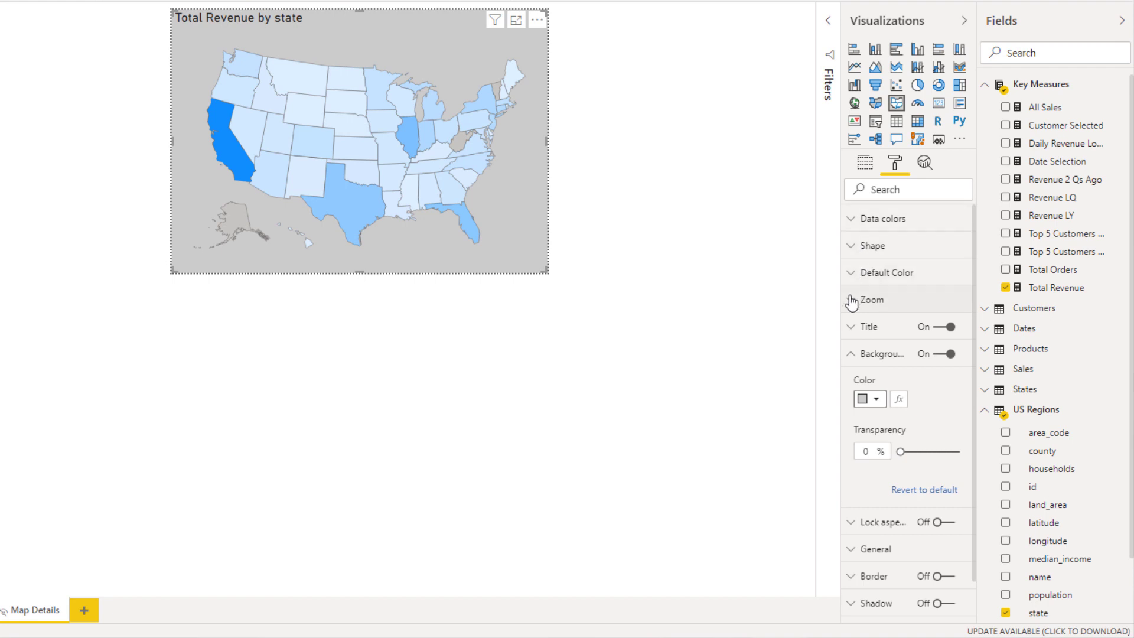
{"action": "left_click", "coordinate": [869, 326]}
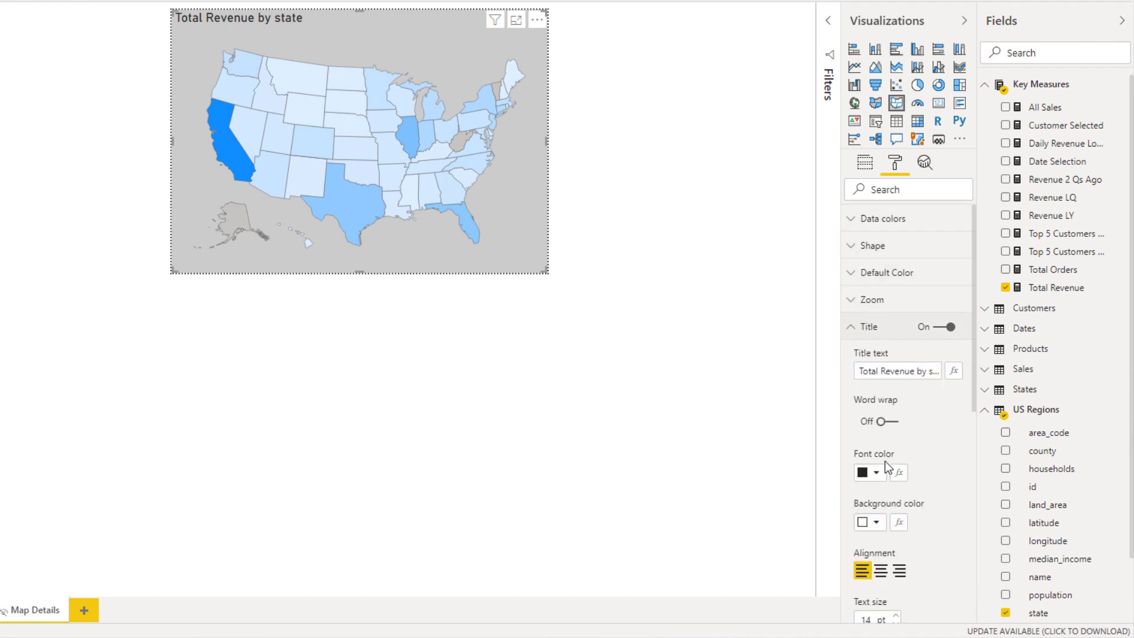
{"action": "left_click", "coordinate": [864, 473]}
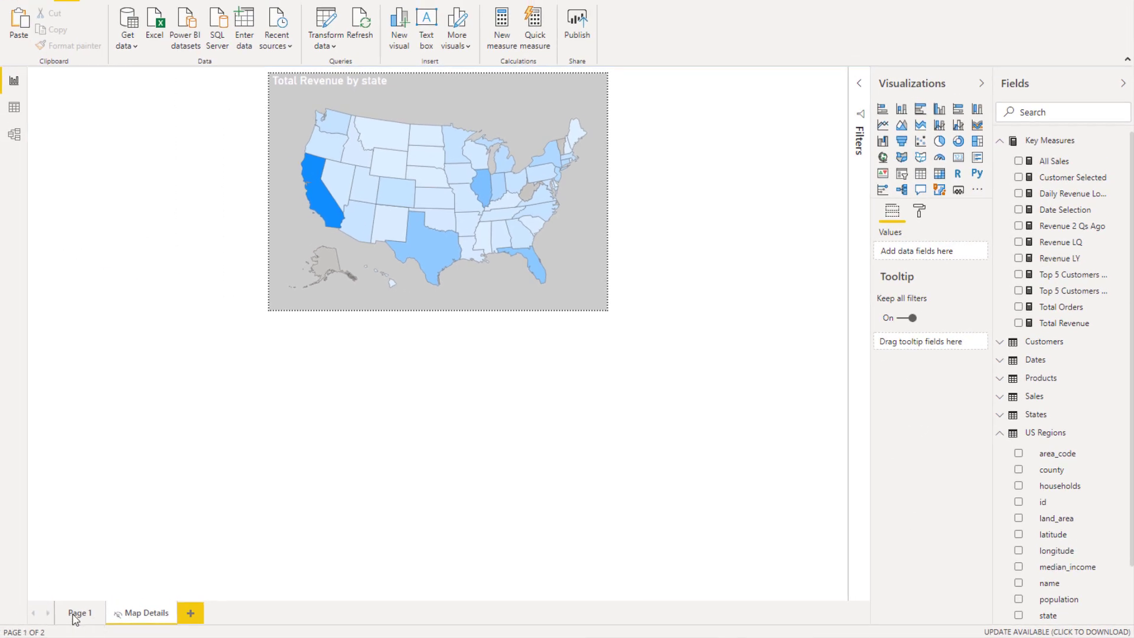
{"action": "left_click", "coordinate": [79, 613]}
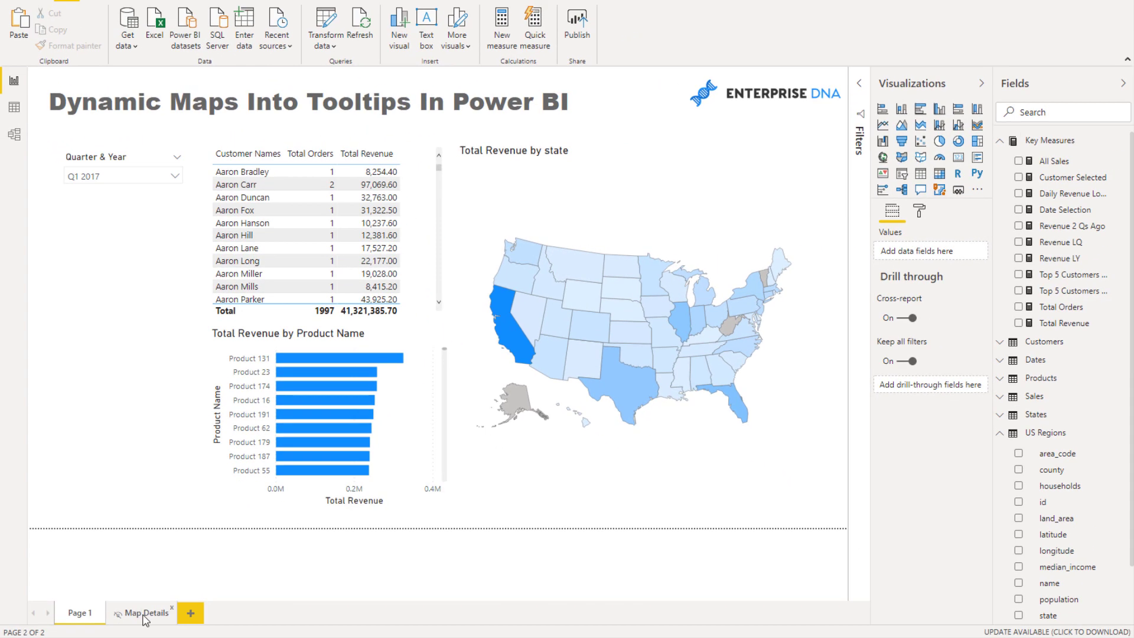
{"action": "left_click", "coordinate": [145, 613]}
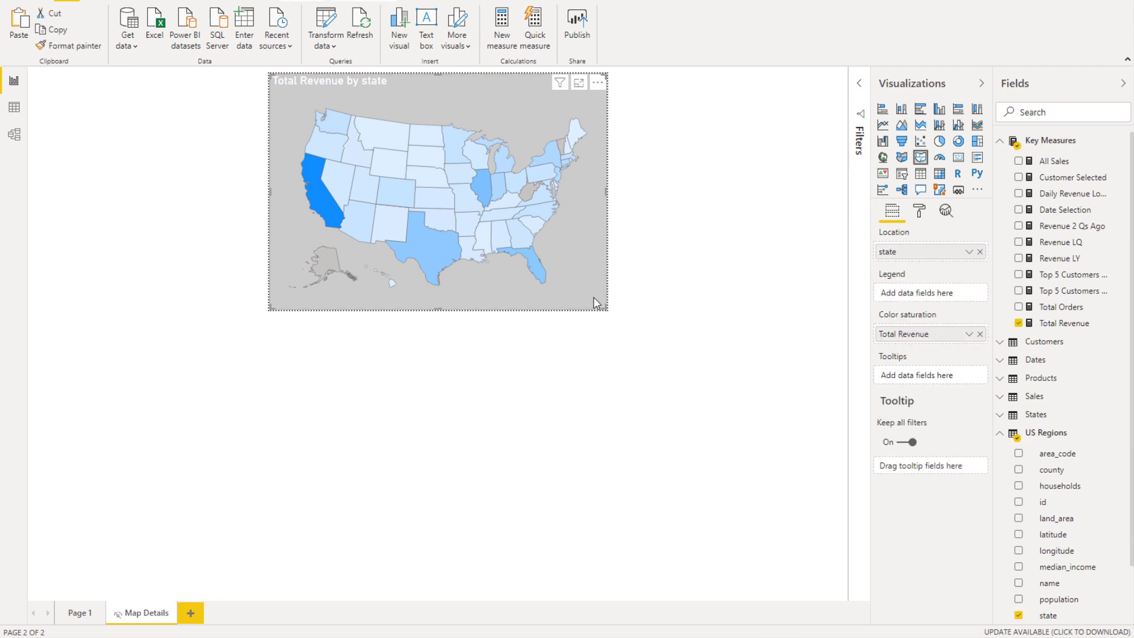
Narrow the revenue map, colour the page background light blue and remove the map's grey background
{"action": "left_click_drag", "start_coordinate": [605, 310], "coordinate": [528, 309]}
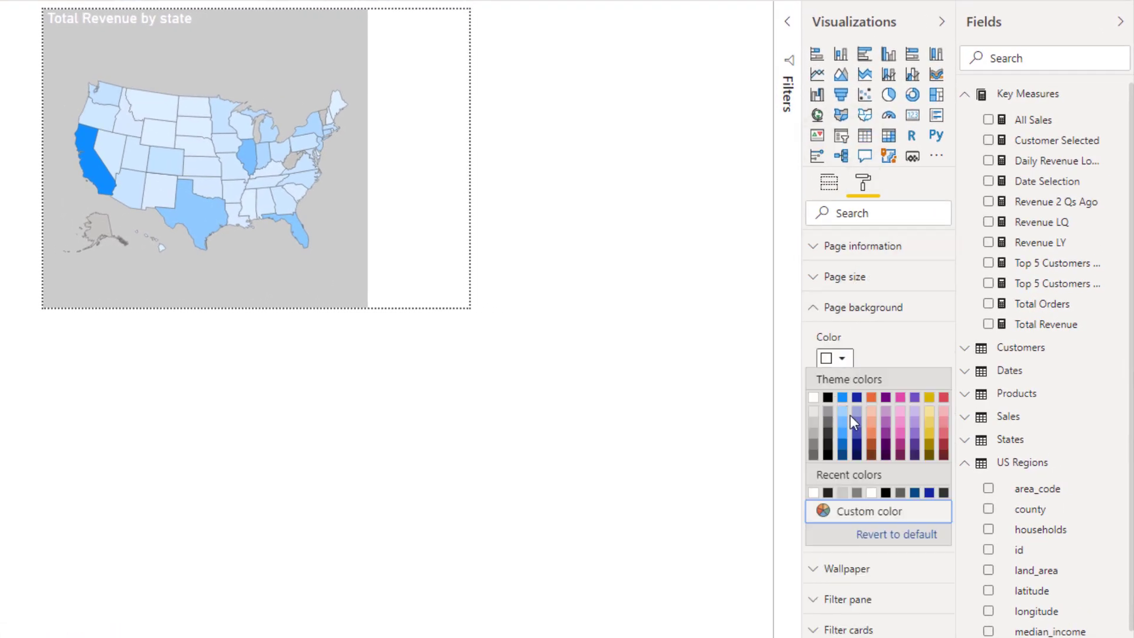
{"action": "left_click", "coordinate": [843, 425]}
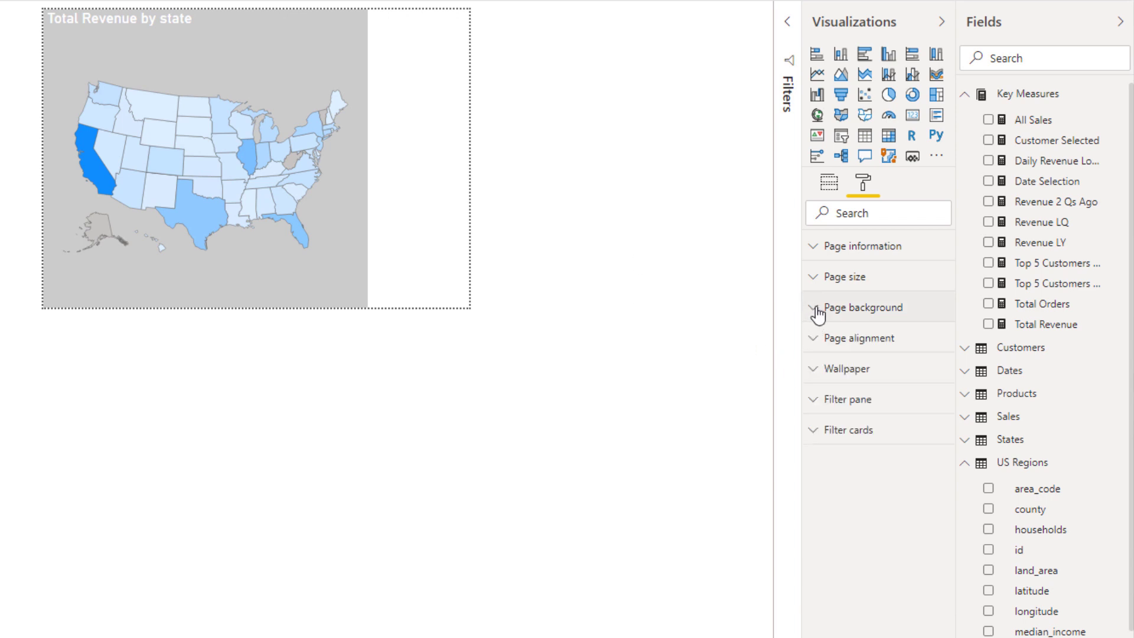
{"action": "left_click", "coordinate": [829, 183]}
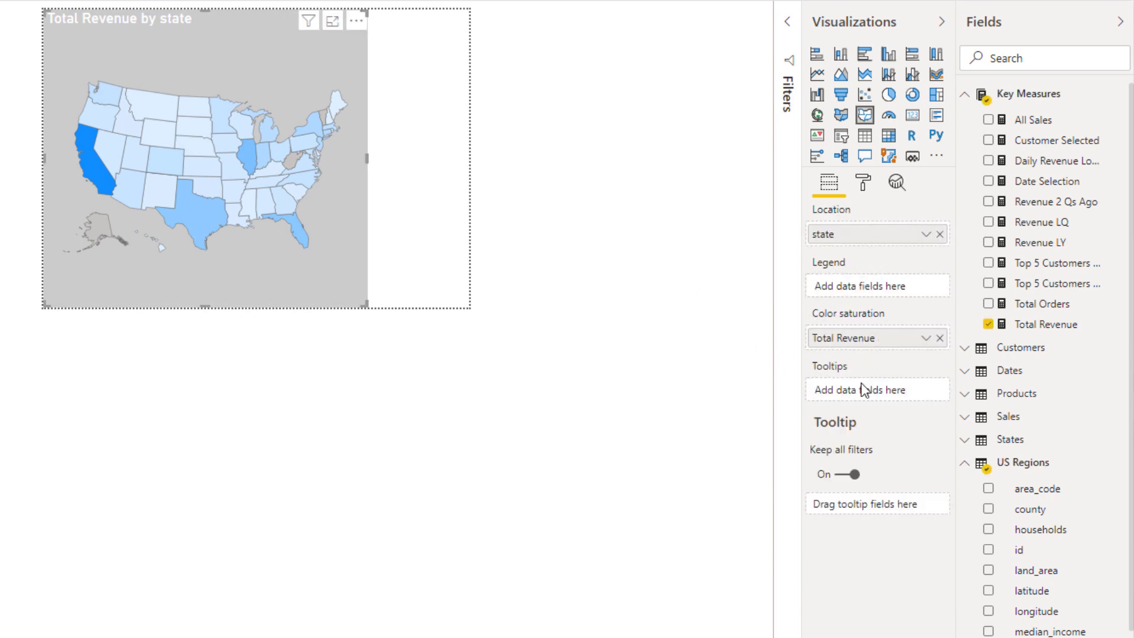
{"action": "left_click", "coordinate": [864, 181]}
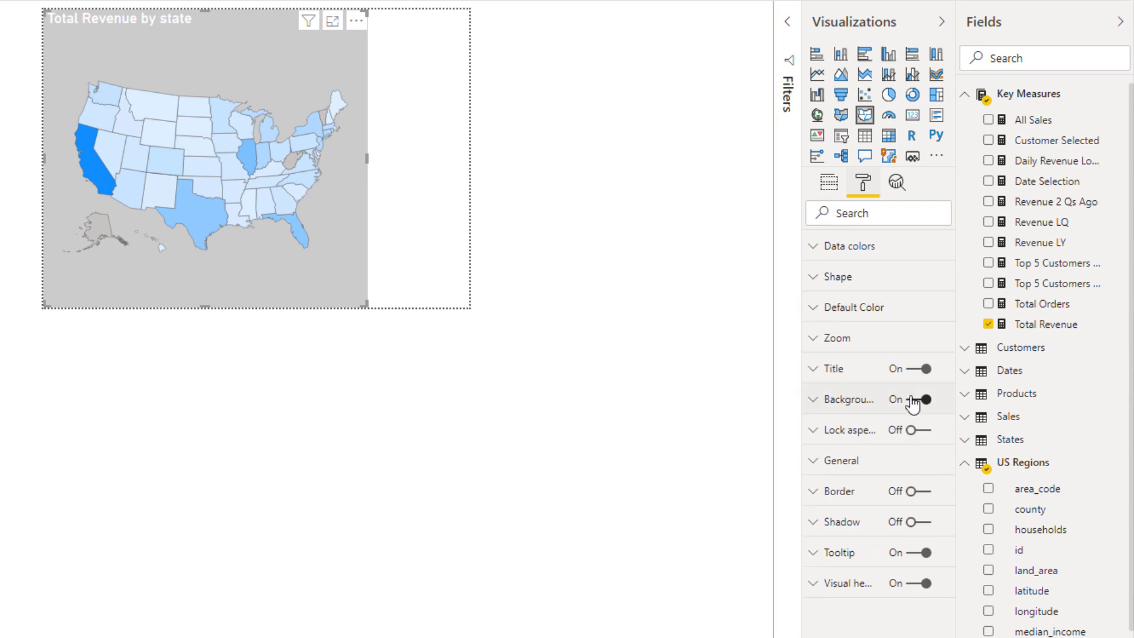
{"action": "left_click", "coordinate": [925, 399]}
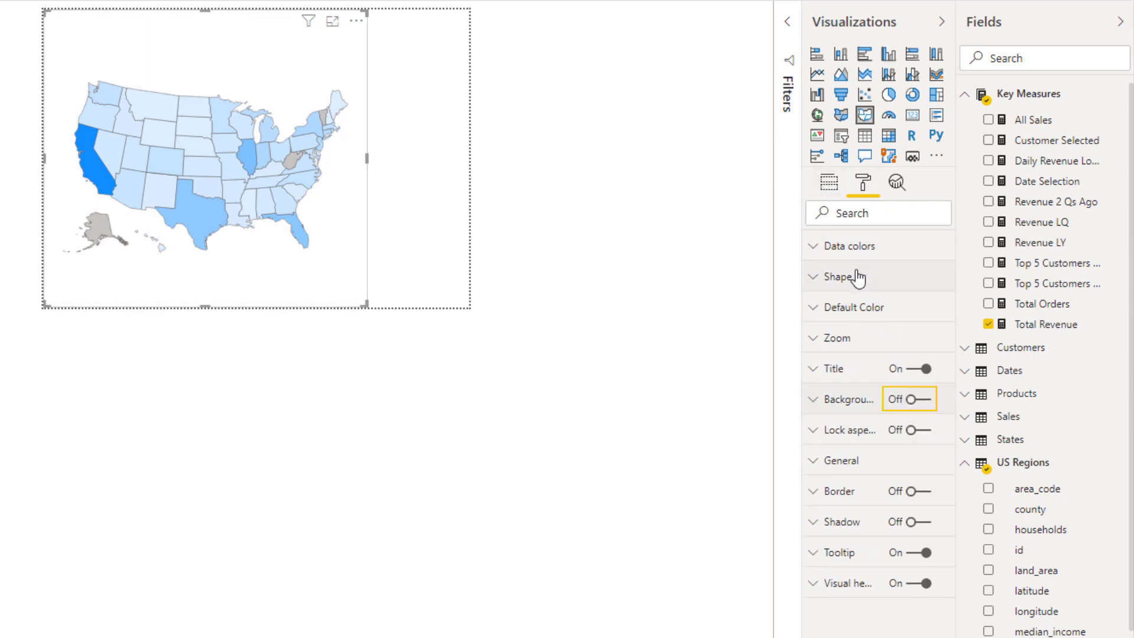
Set the light blue page background to 0% transparency, fully opaque
{"action": "left_click", "coordinate": [828, 183]}
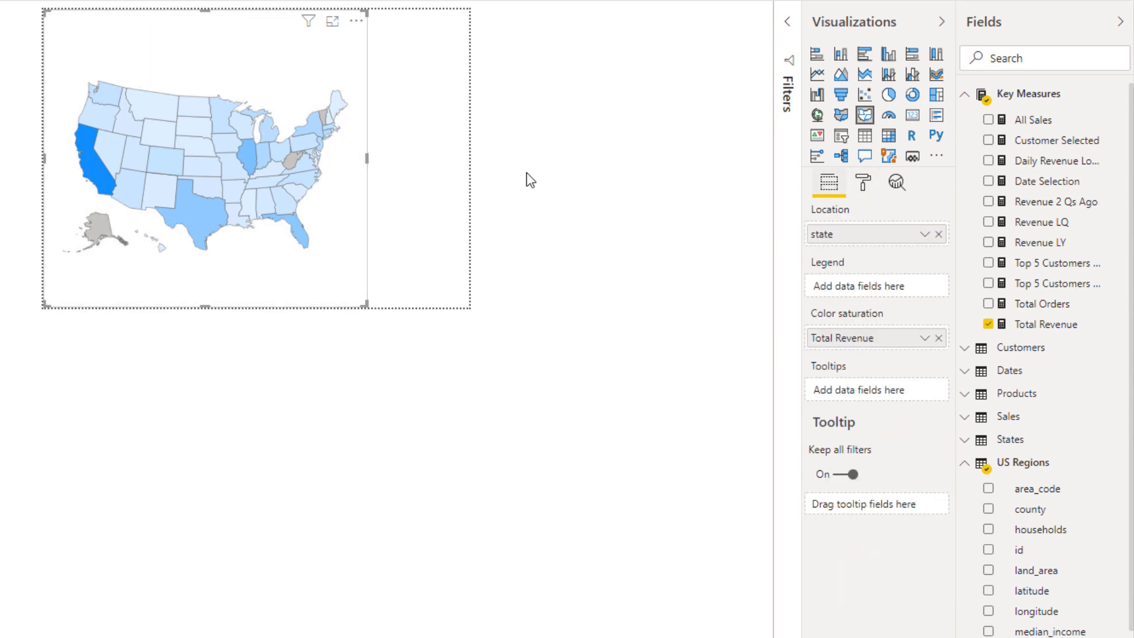
{"action": "left_click", "coordinate": [863, 182]}
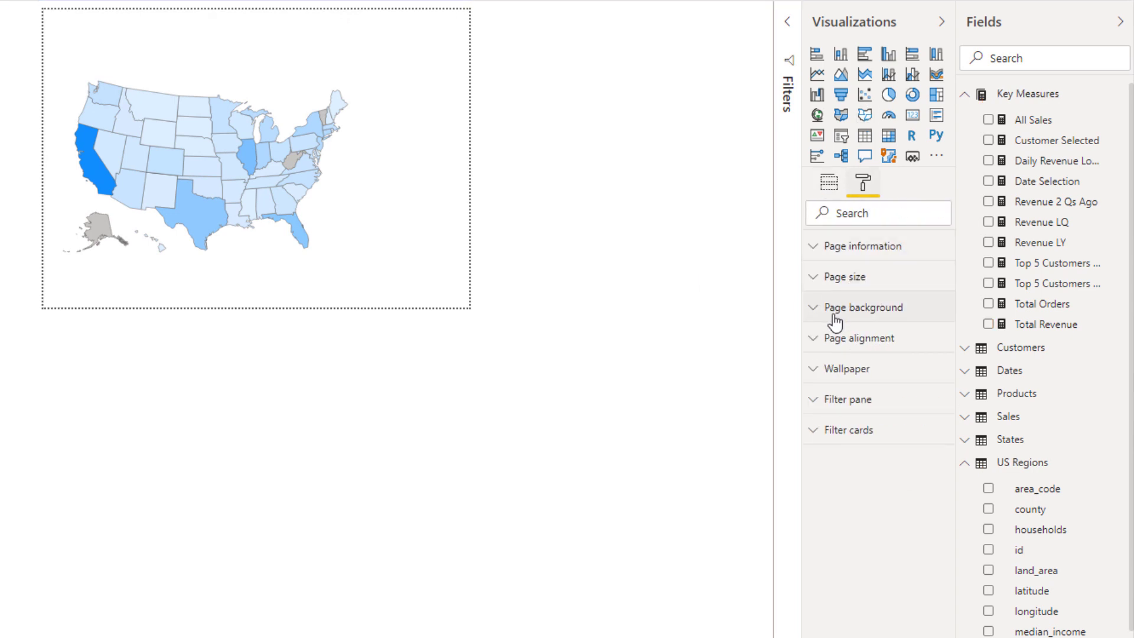
{"action": "left_click", "coordinate": [863, 307]}
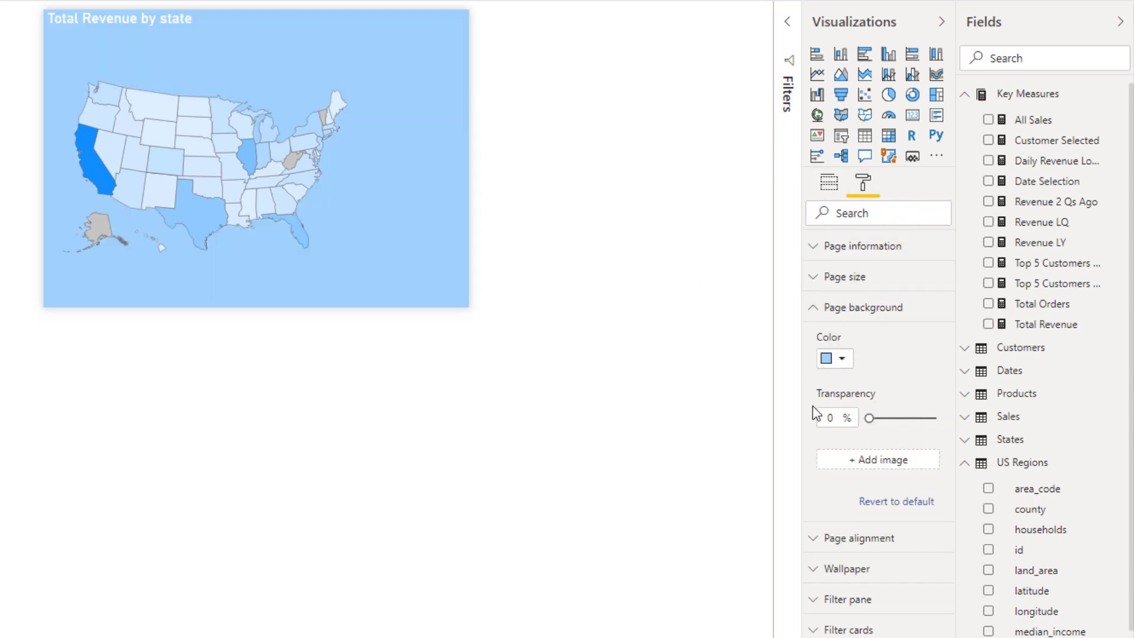
{"action": "mouse_move", "coordinate": [743, 173]}
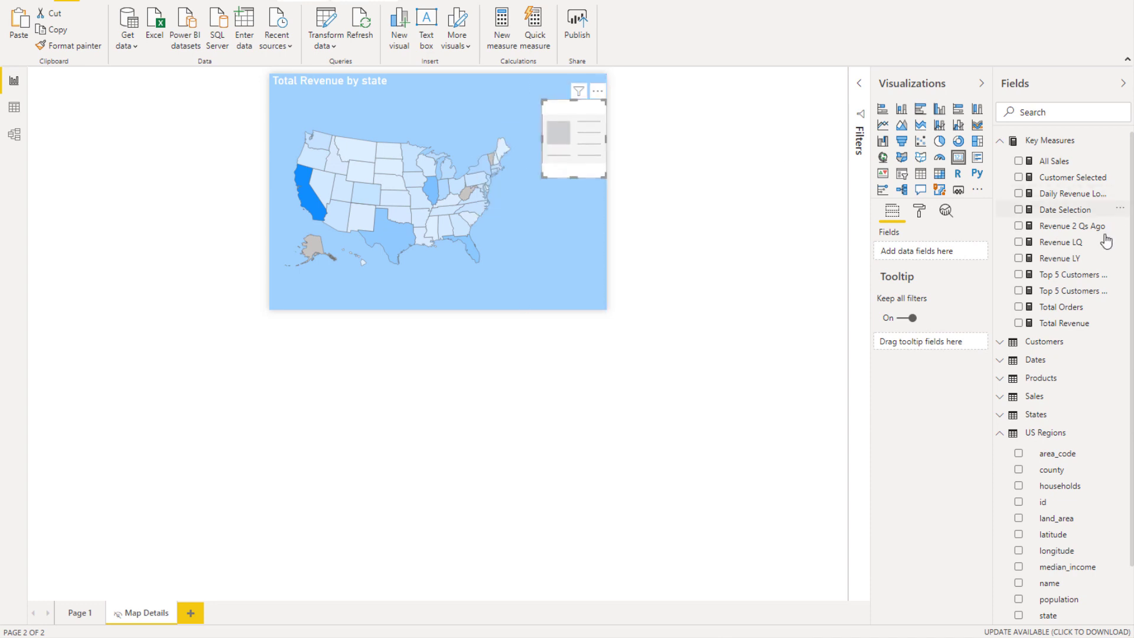
{"action": "mouse_move", "coordinate": [944, 251]}
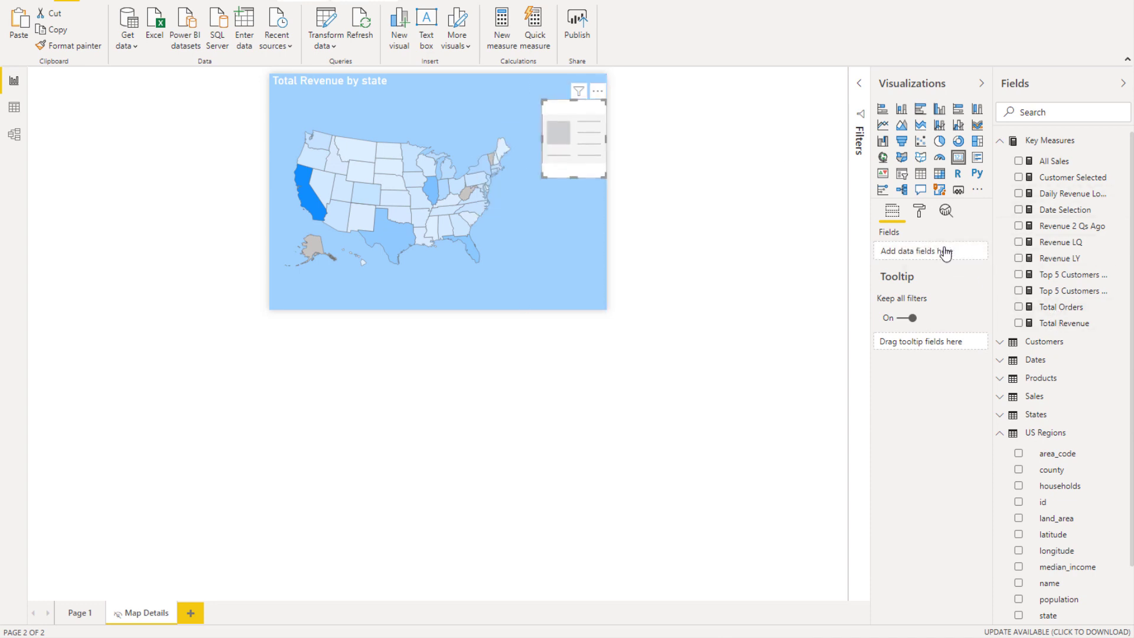
Put Total Revenue into the new card and shrink its category label to size 10
{"action": "left_click", "coordinate": [1018, 323]}
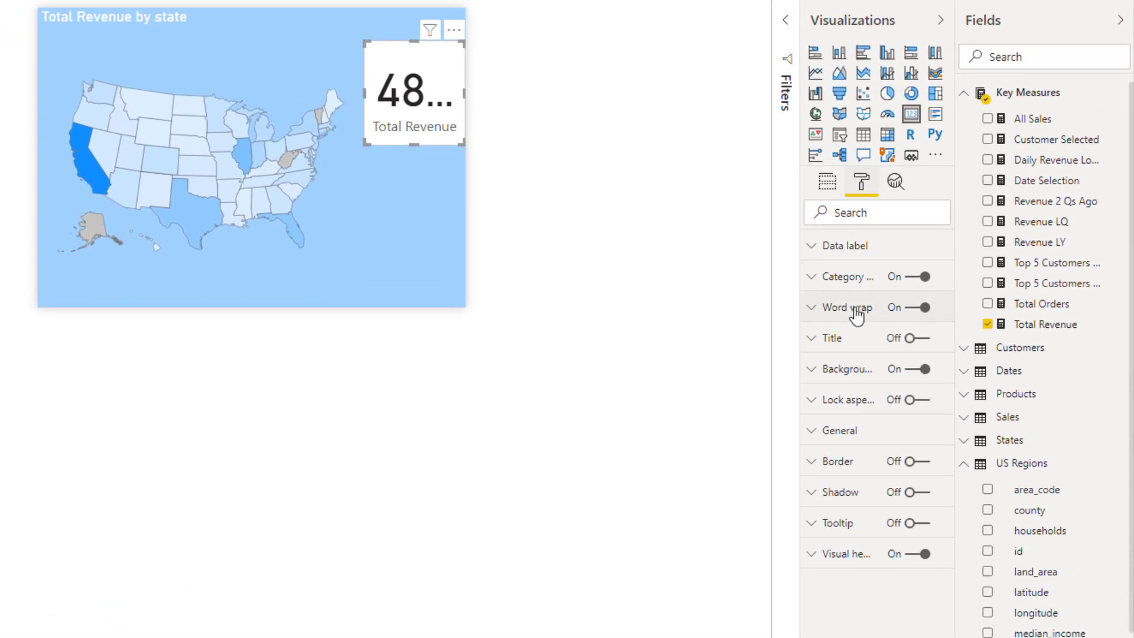
{"action": "left_click", "coordinate": [812, 368]}
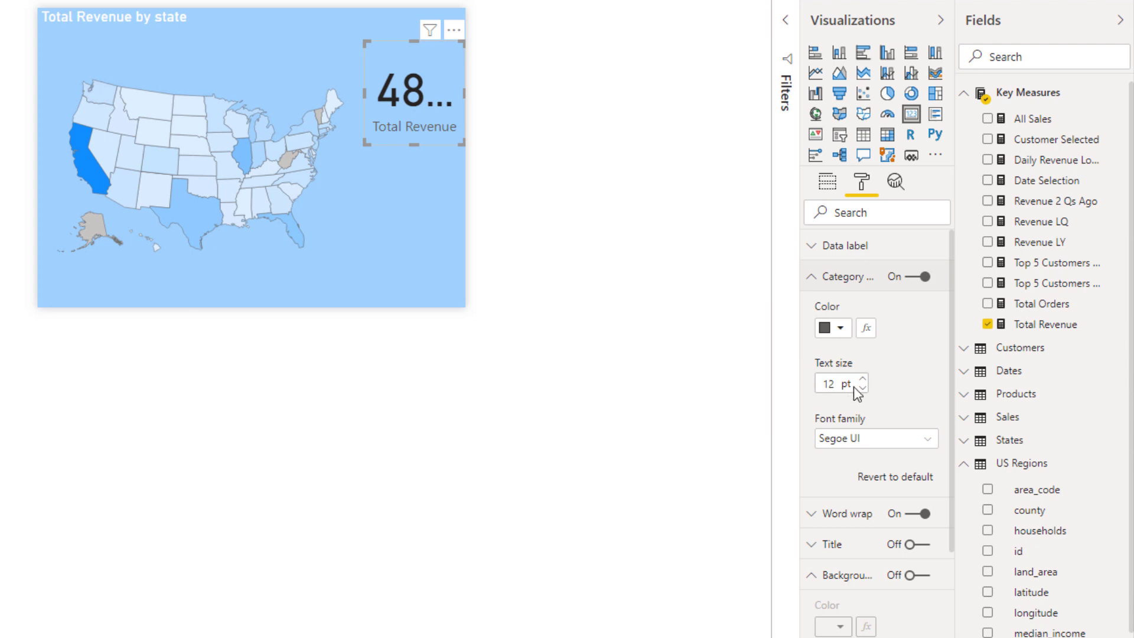
{"action": "left_click", "coordinate": [862, 387]}
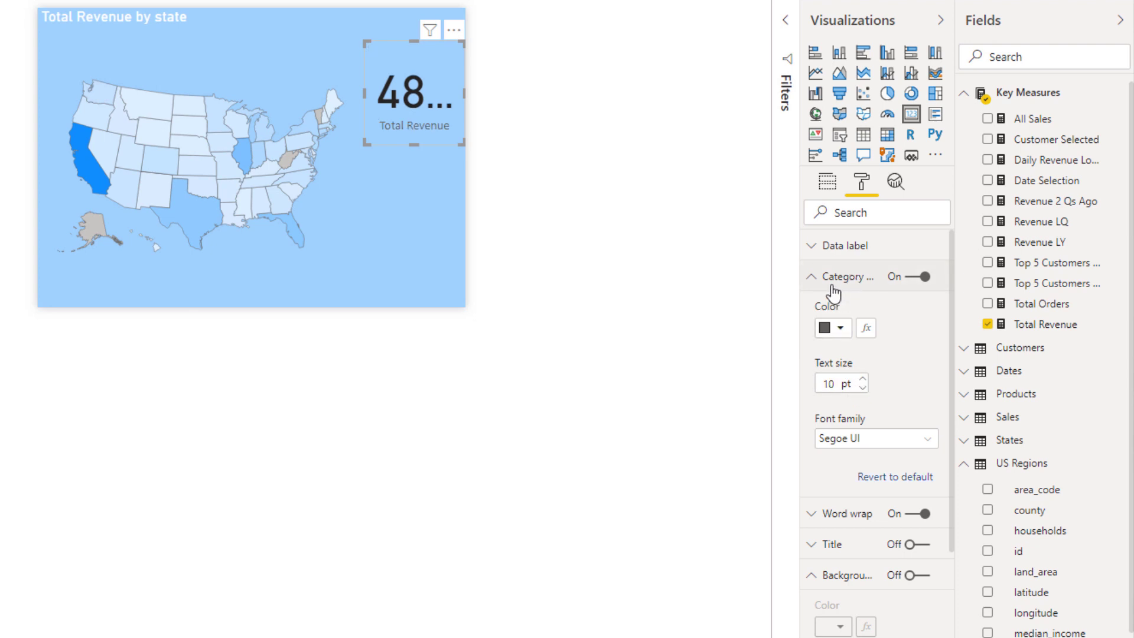
{"action": "left_click", "coordinate": [811, 277]}
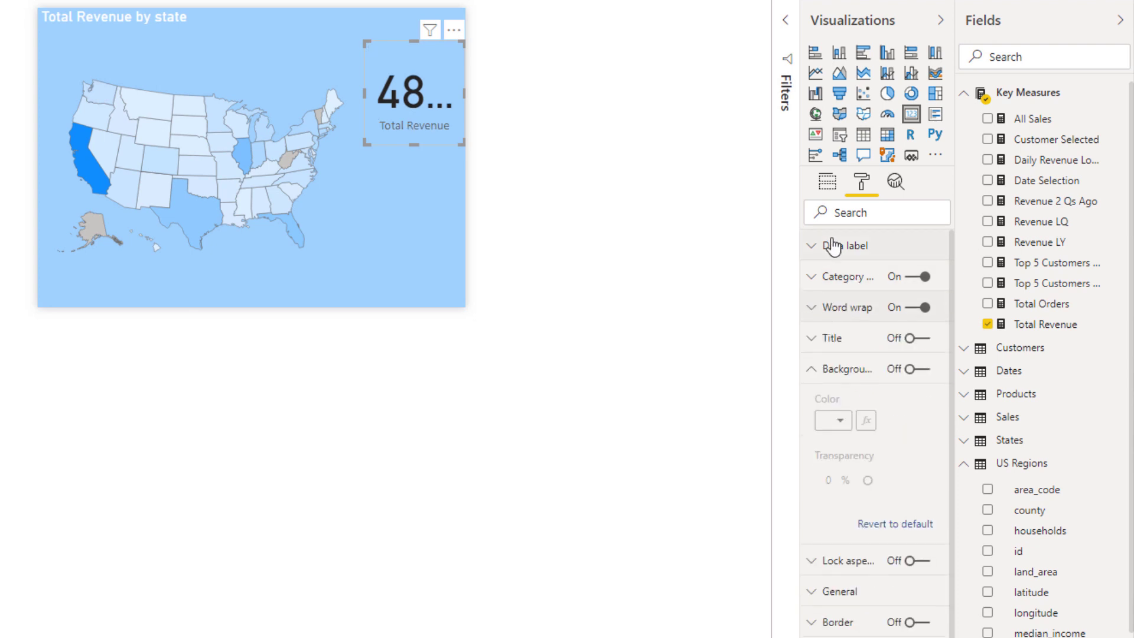
Show the card's value in Millions so Total Revenue reads 488.39M
{"action": "left_click", "coordinate": [812, 246]}
{"action": "type", "text": "25"}
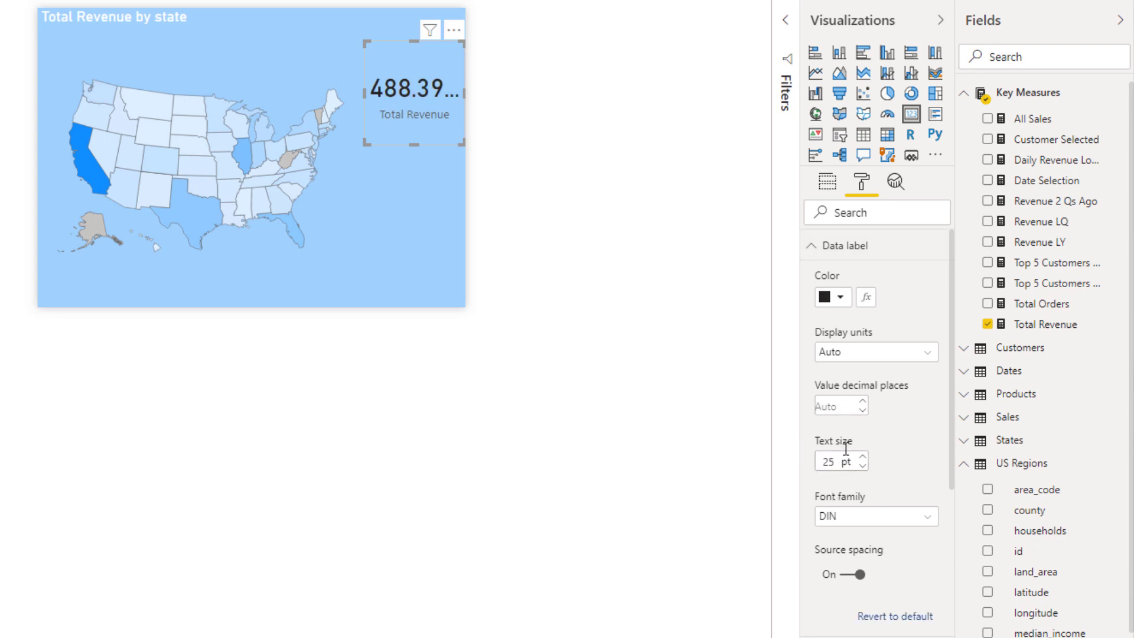
{"action": "left_click", "coordinate": [877, 352]}
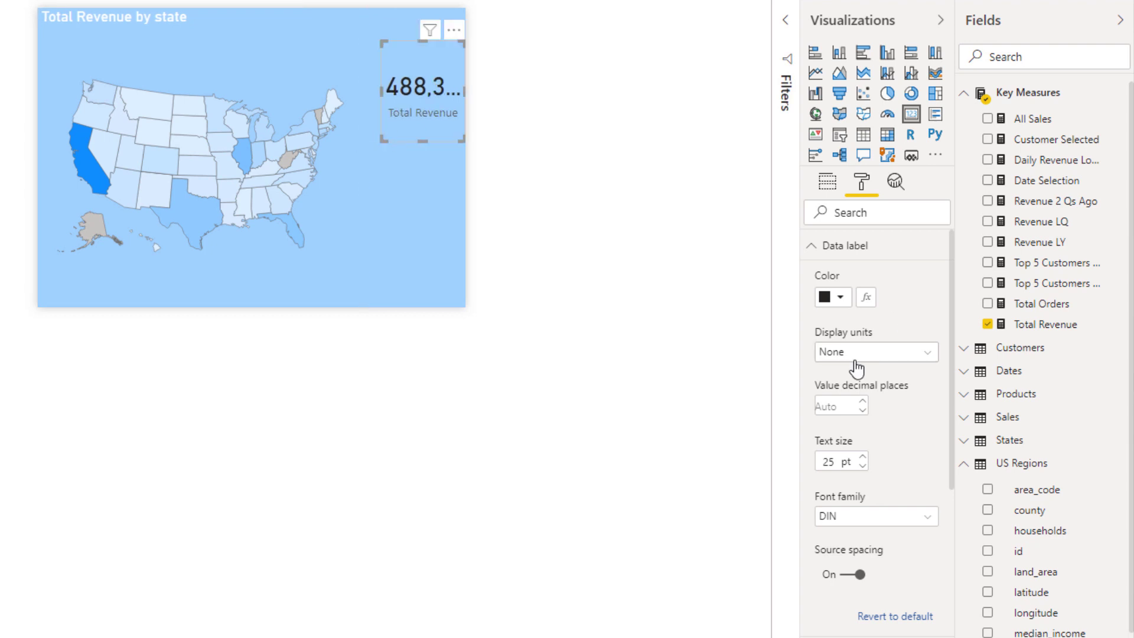
{"action": "left_click", "coordinate": [876, 352]}
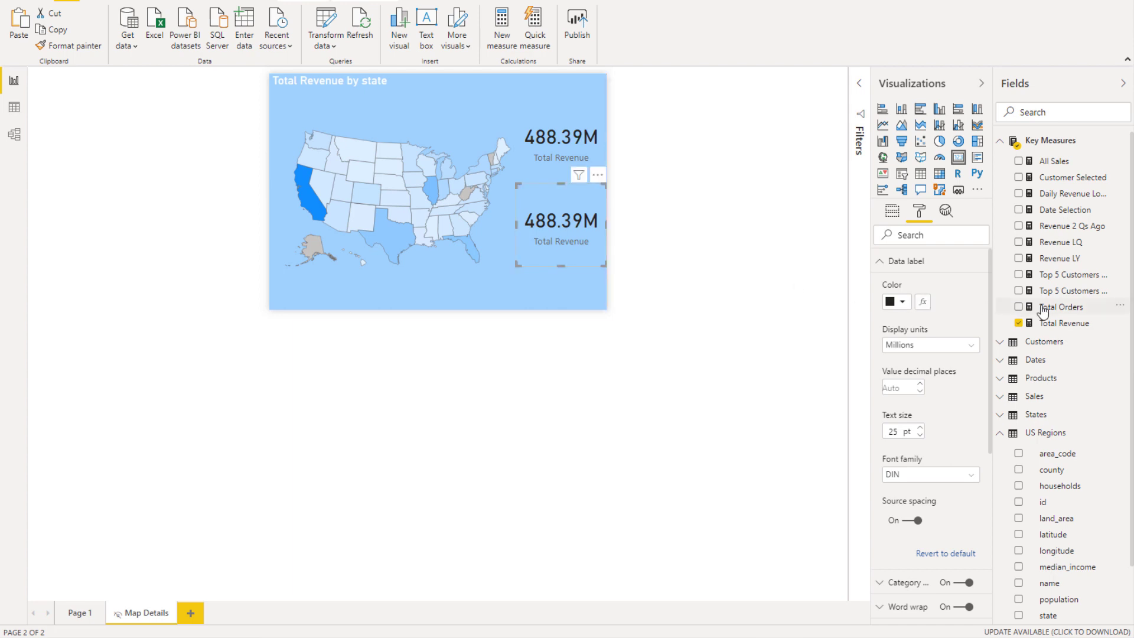
Swap the copied card to Total Orders with Display units None so it shows 10392
{"action": "left_click", "coordinate": [892, 211]}
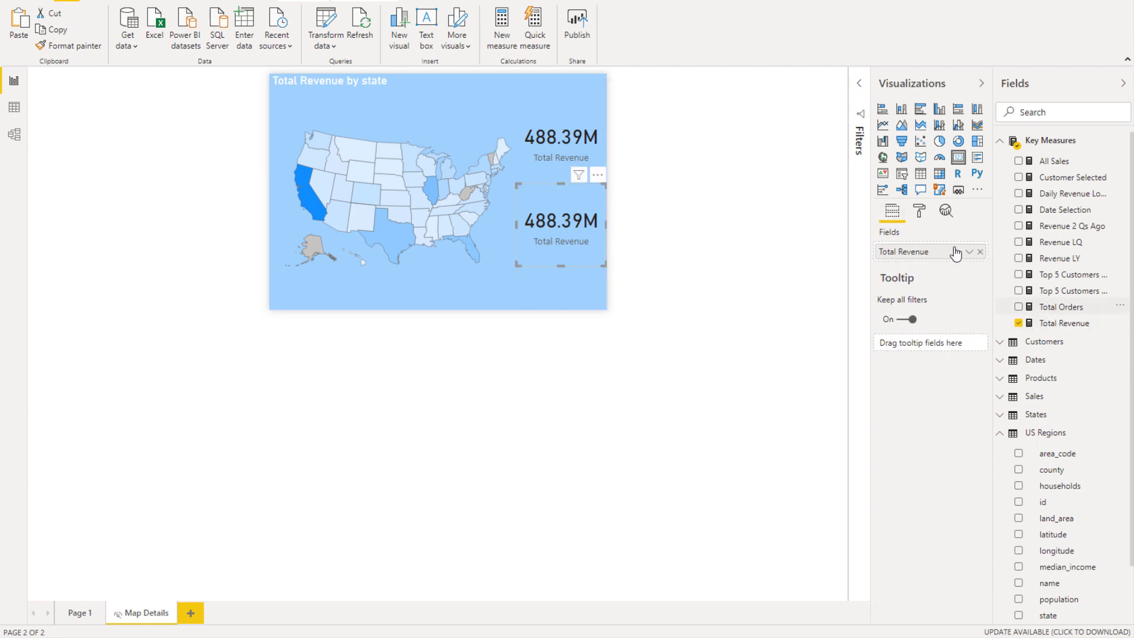
{"action": "left_click", "coordinate": [1017, 307]}
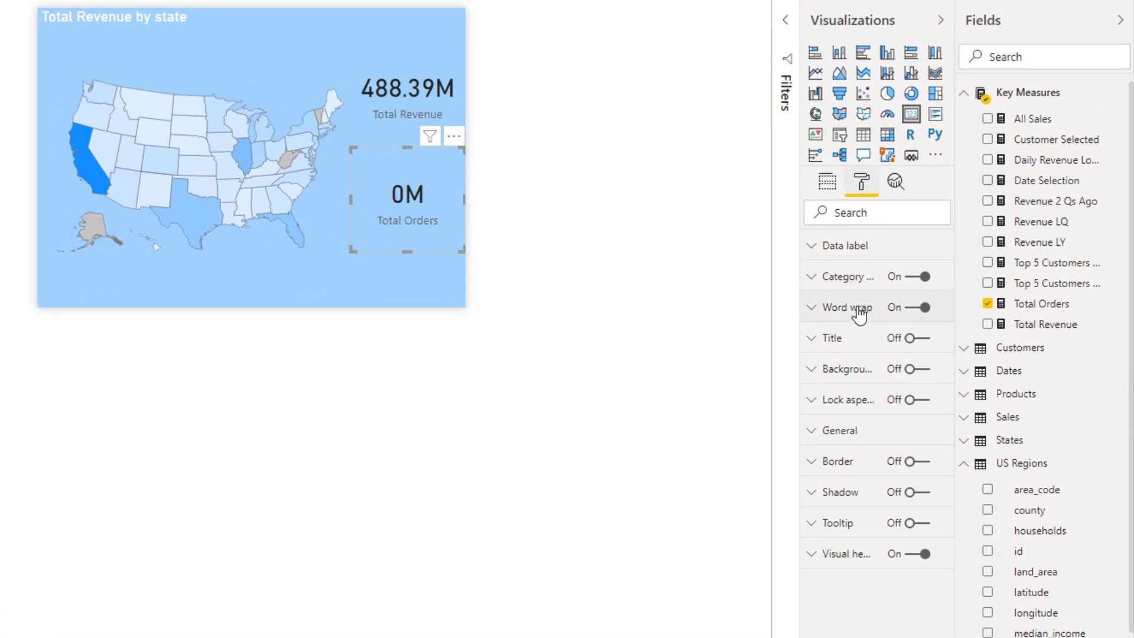
{"action": "left_click", "coordinate": [848, 277]}
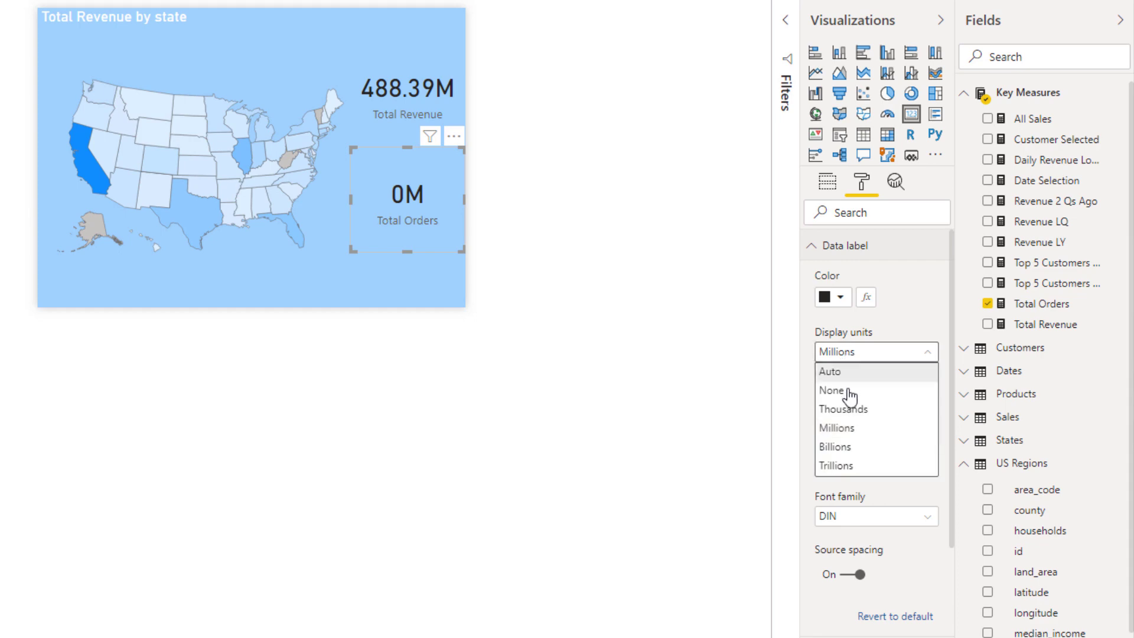
{"action": "left_click", "coordinate": [833, 390]}
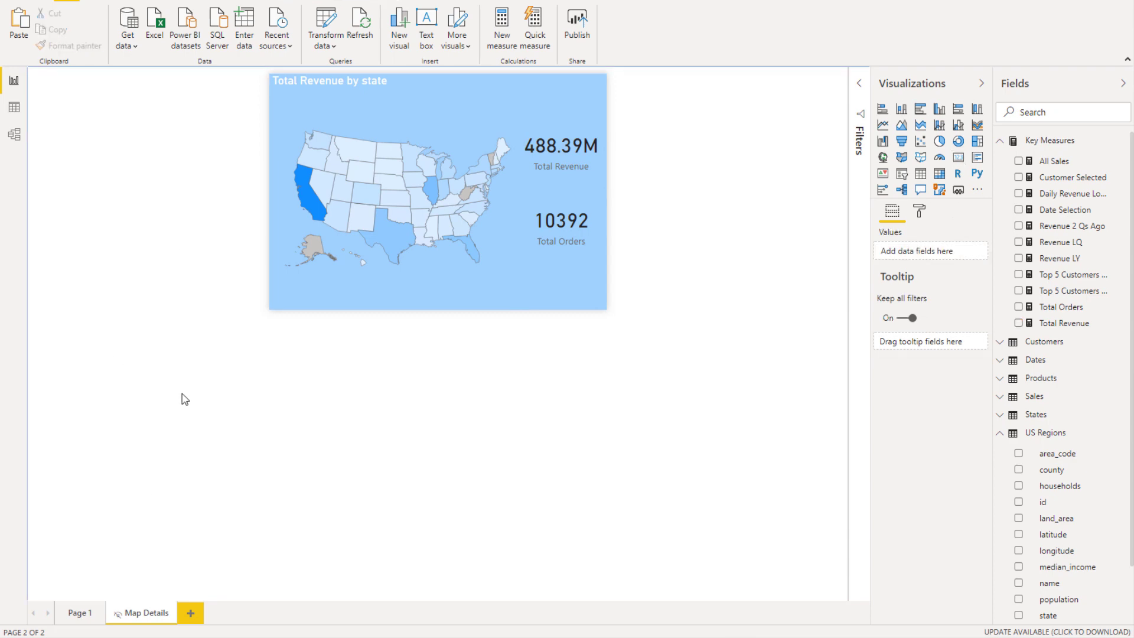
{"action": "left_click", "coordinate": [80, 612]}
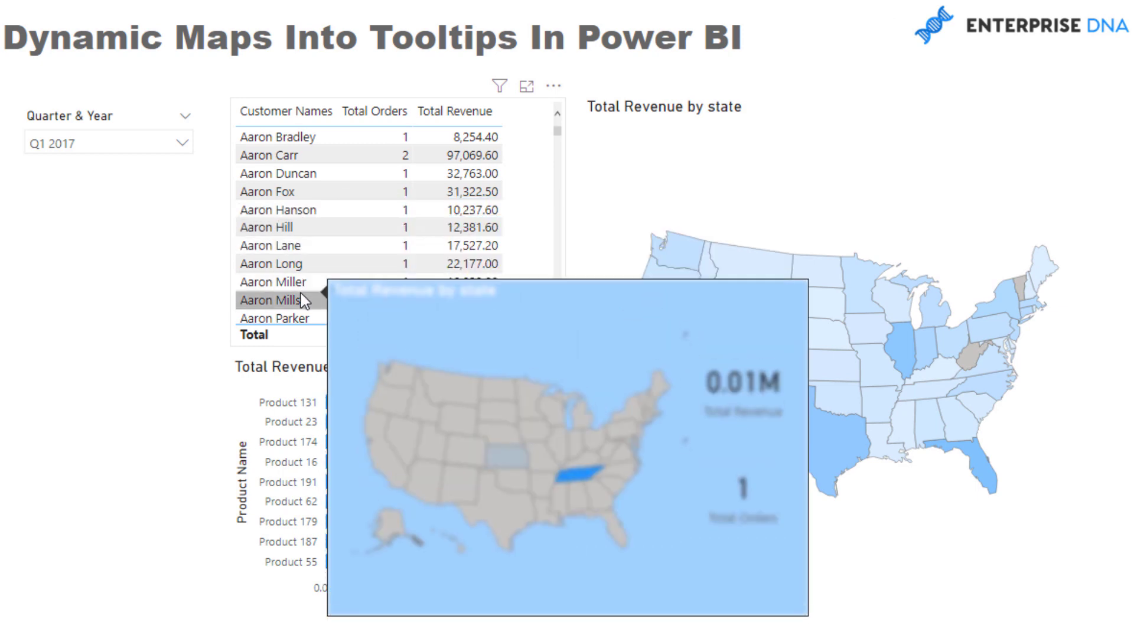
{"action": "mouse_move", "coordinate": [390, 467]}
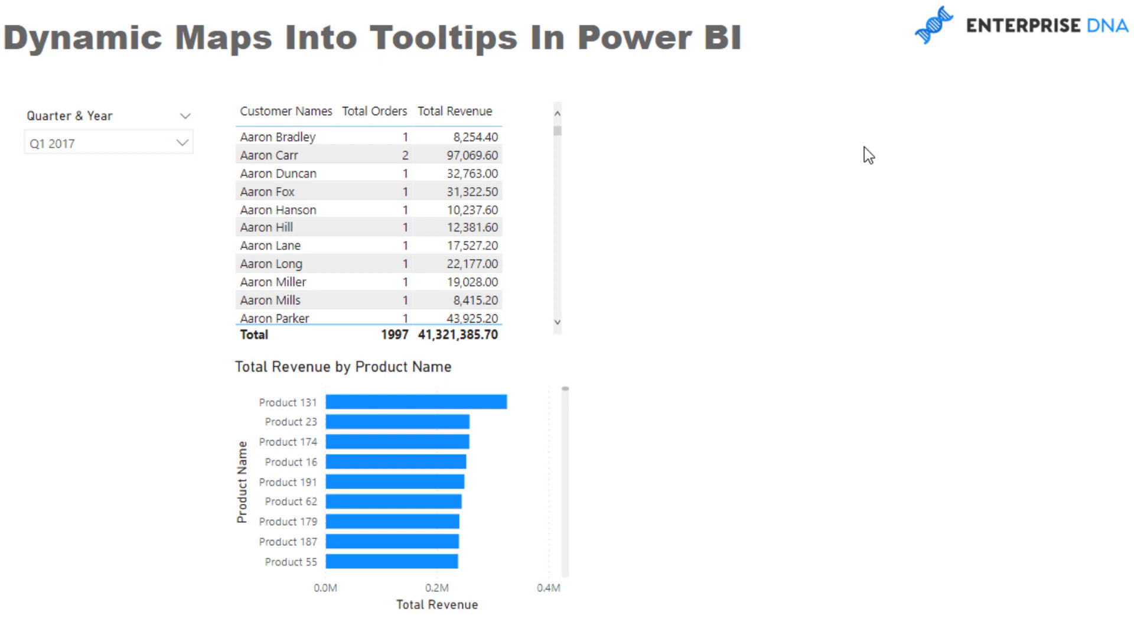
{"action": "mouse_move", "coordinate": [415, 508]}
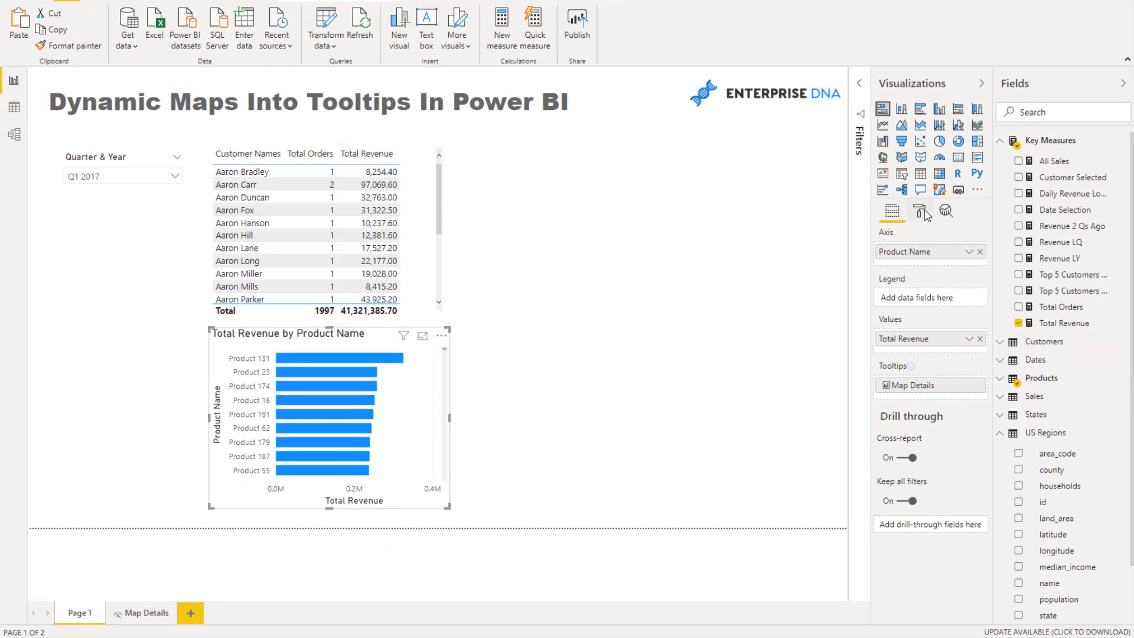
Set the bar chart's tooltip to Report page 'Map Details' with a white background
{"action": "left_click", "coordinate": [920, 212]}
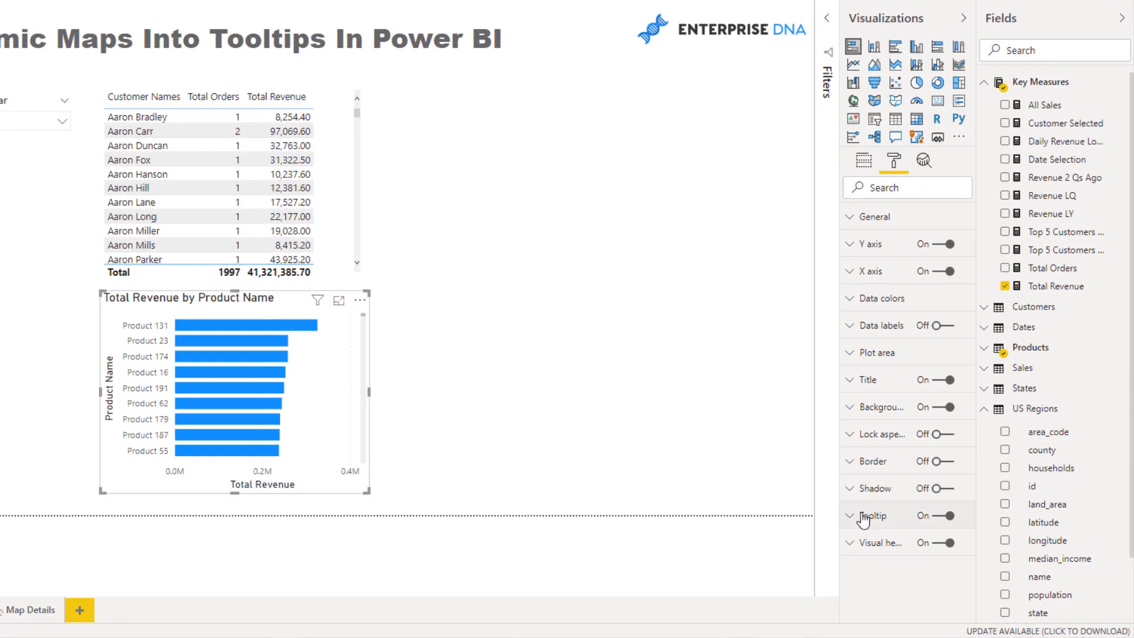
{"action": "left_click", "coordinate": [873, 516]}
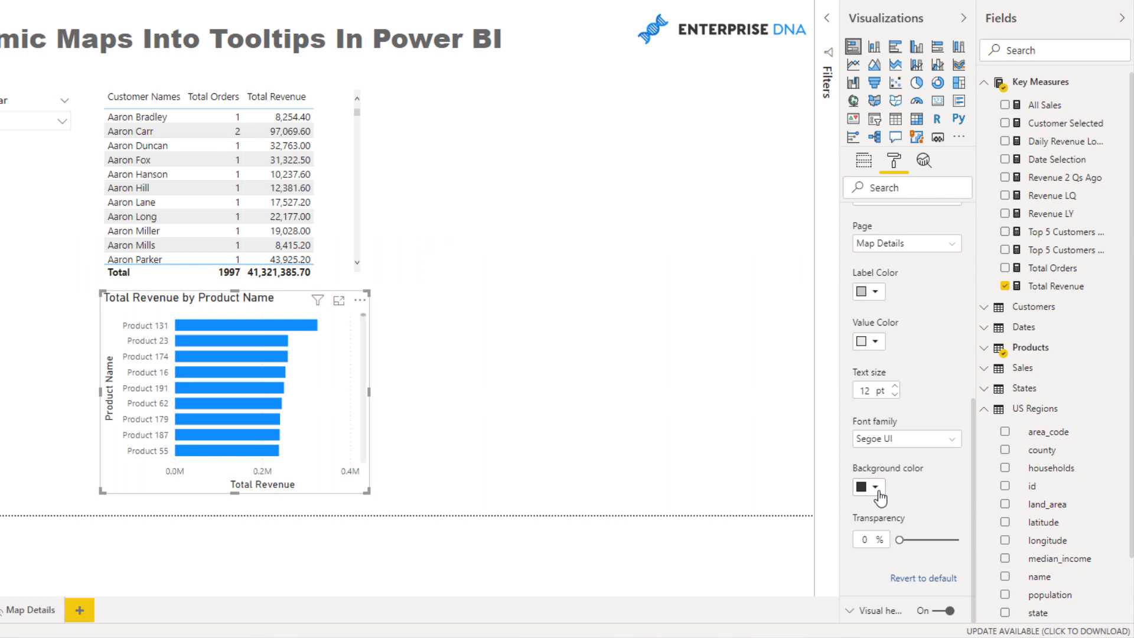
{"action": "left_click", "coordinate": [877, 487]}
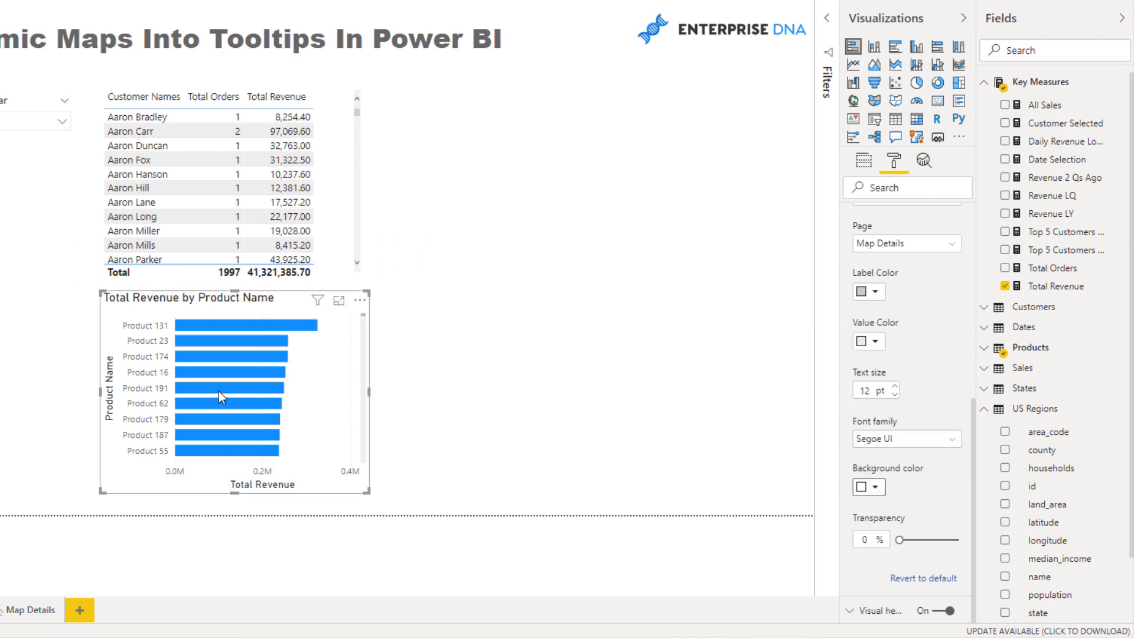
{"action": "mouse_move", "coordinate": [875, 417]}
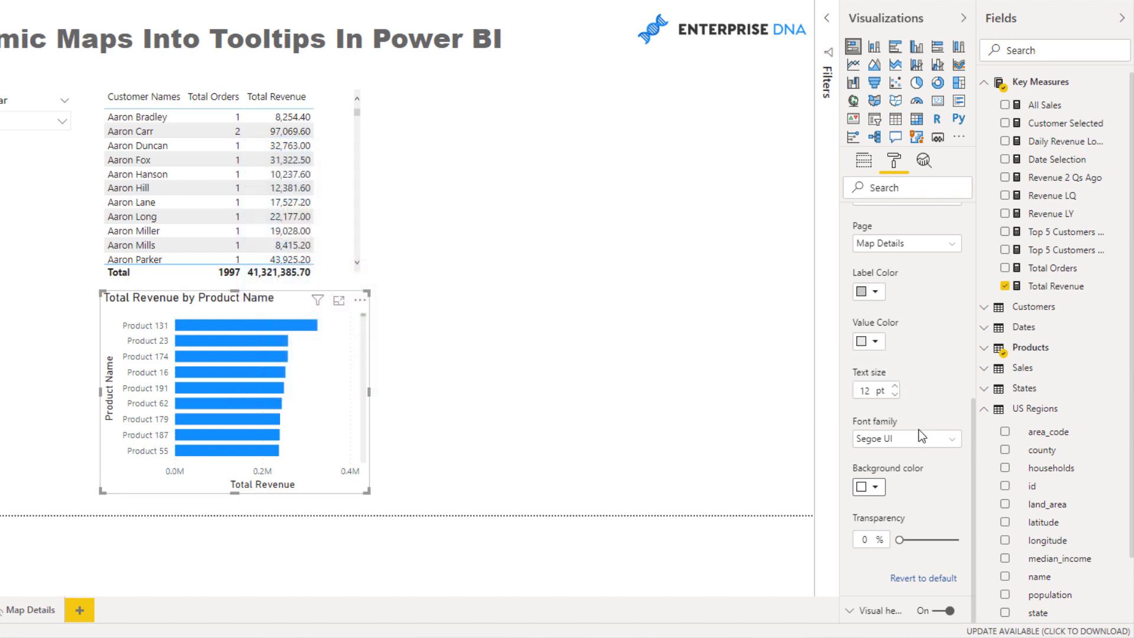
{"action": "left_click", "coordinate": [861, 291]}
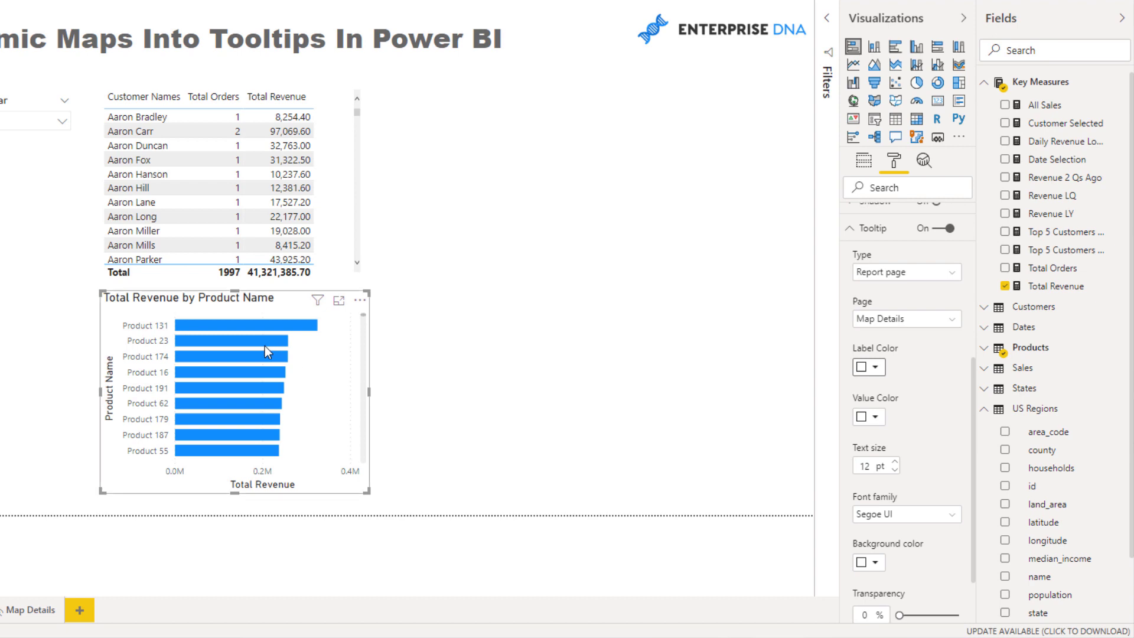
{"action": "mouse_move", "coordinate": [268, 353]}
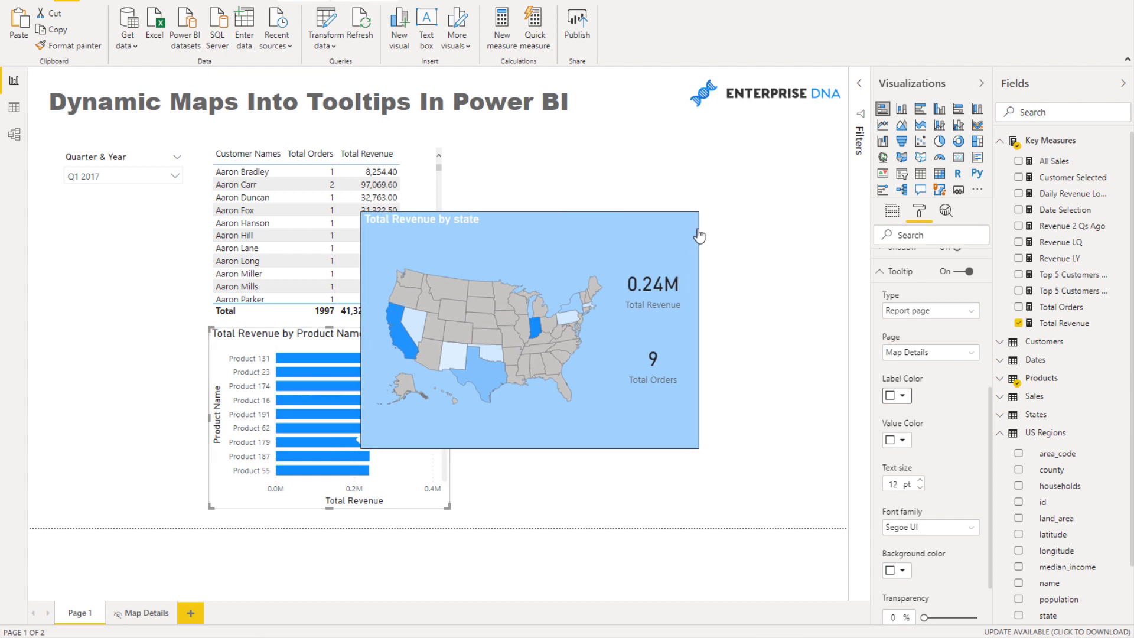
{"action": "mouse_move", "coordinate": [456, 315]}
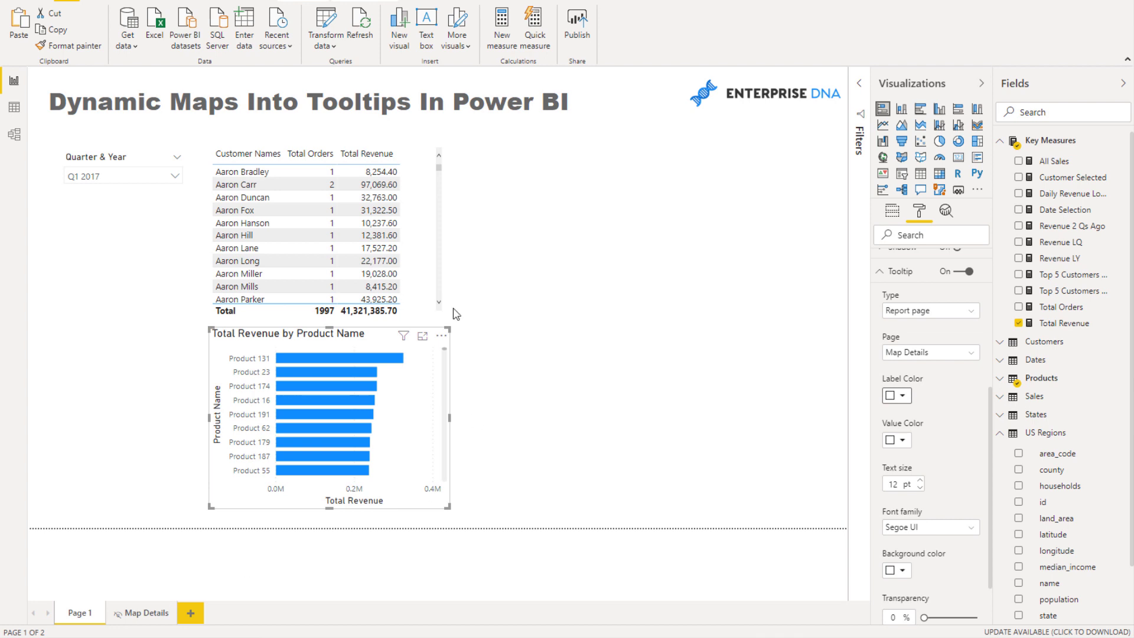
{"action": "mouse_move", "coordinate": [765, 198]}
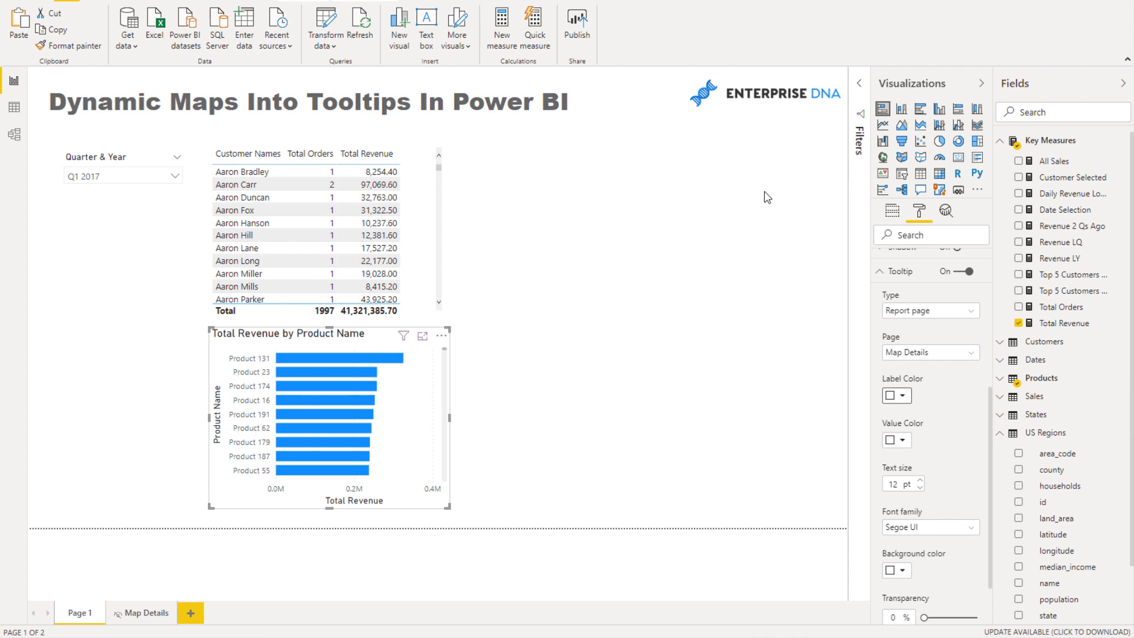
{"action": "mouse_move", "coordinate": [709, 238]}
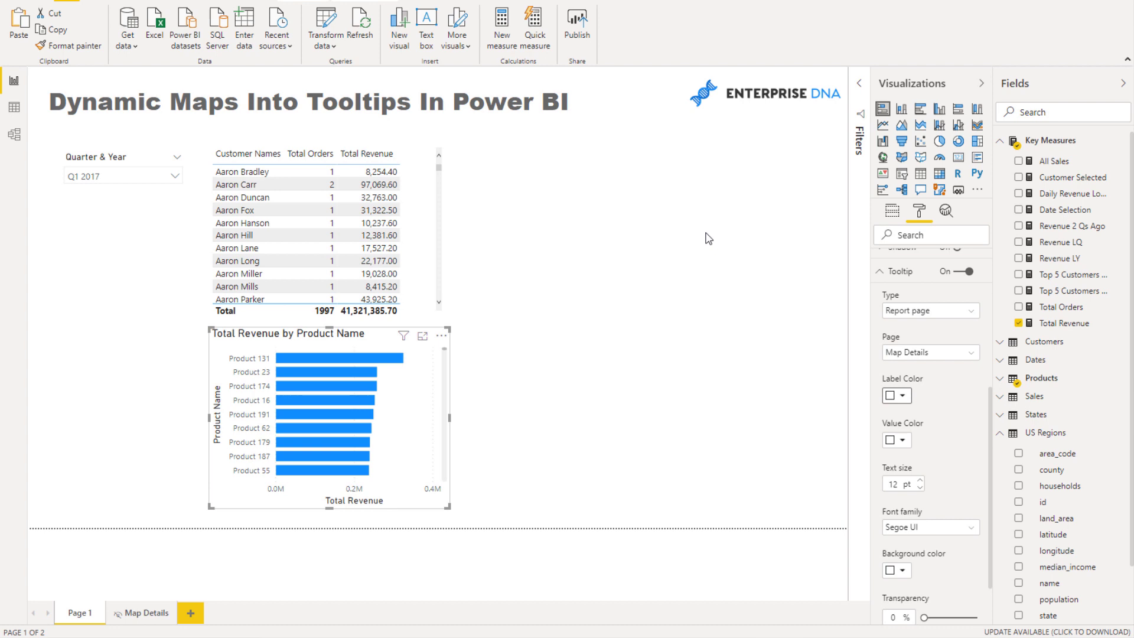
{"action": "mouse_move", "coordinate": [361, 617]}
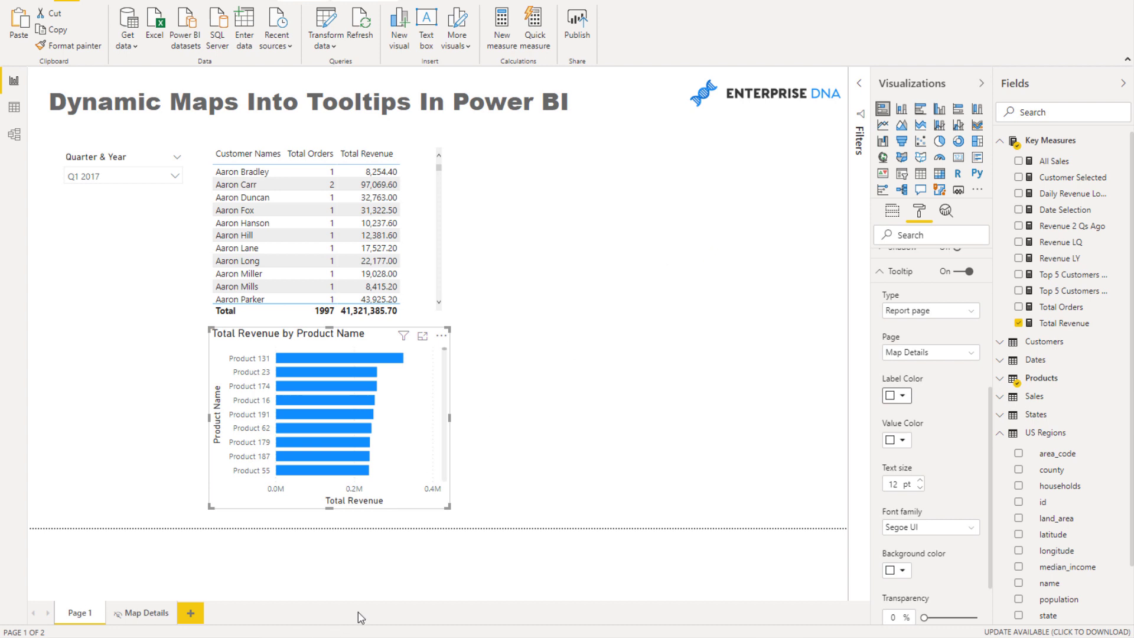
{"action": "mouse_move", "coordinate": [487, 624]}
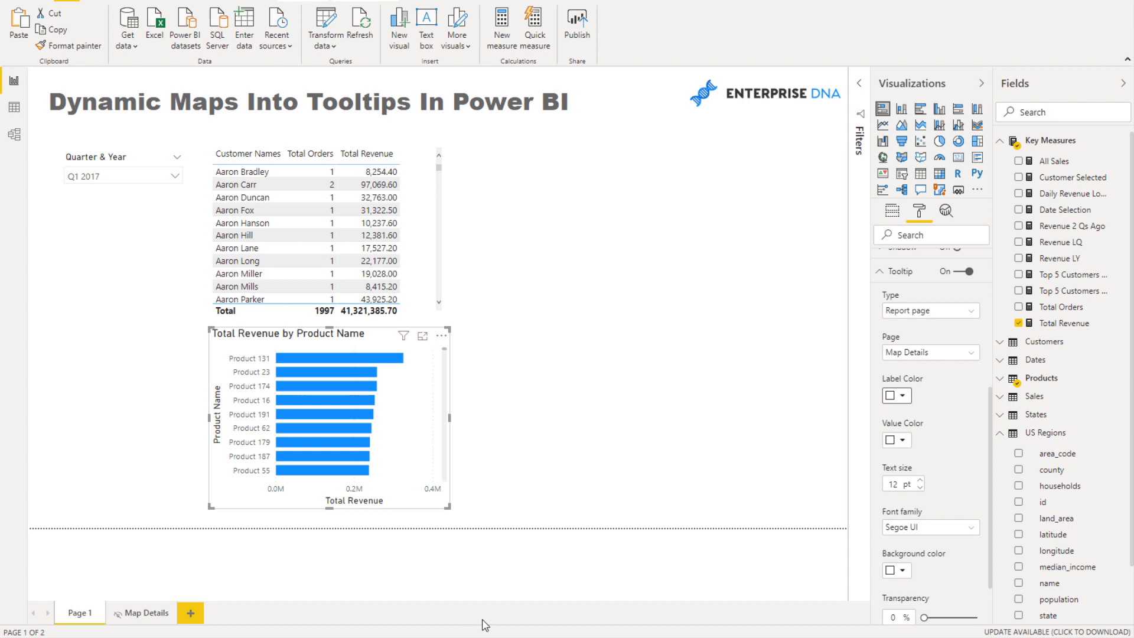
{"action": "mouse_move", "coordinate": [487, 540]}
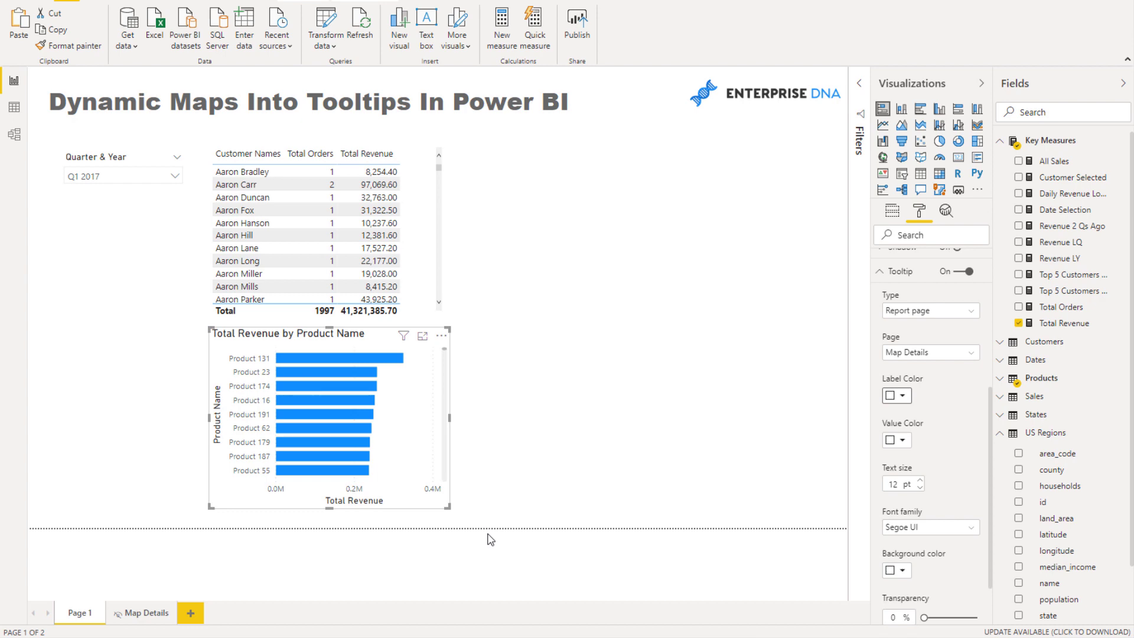